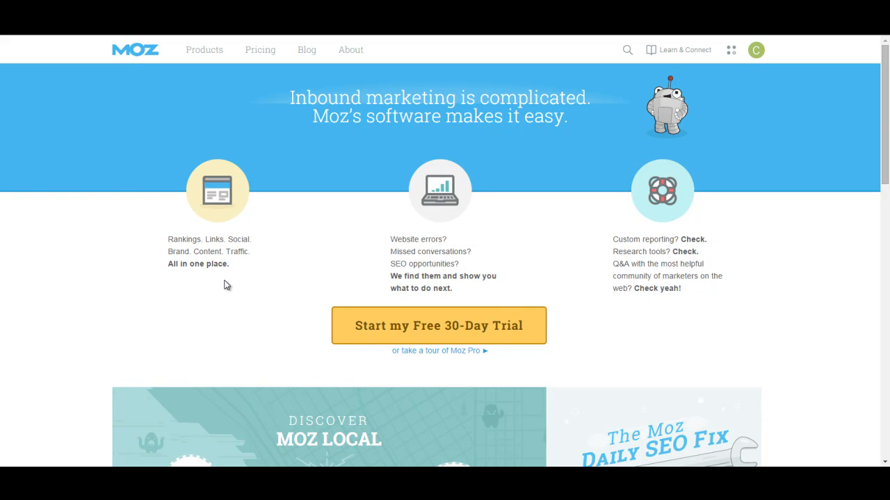
{"action": "mouse_move", "coordinate": [231, 289]}
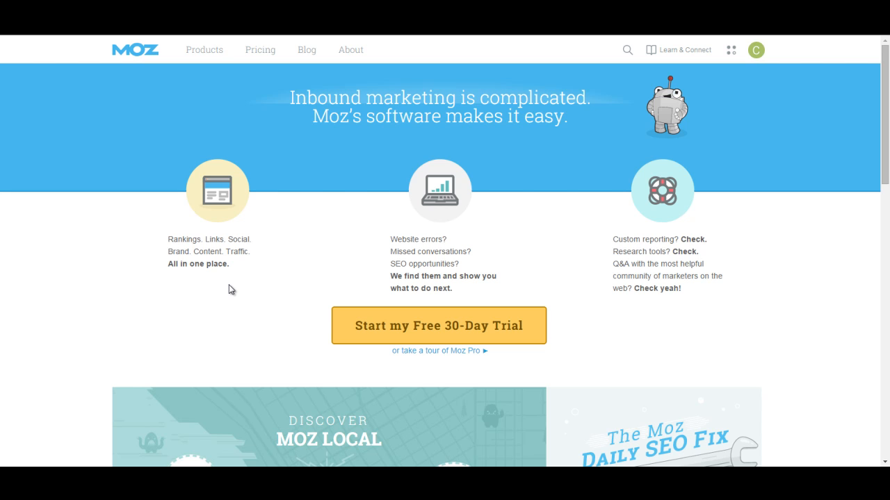
{"action": "mouse_move", "coordinate": [486, 313]}
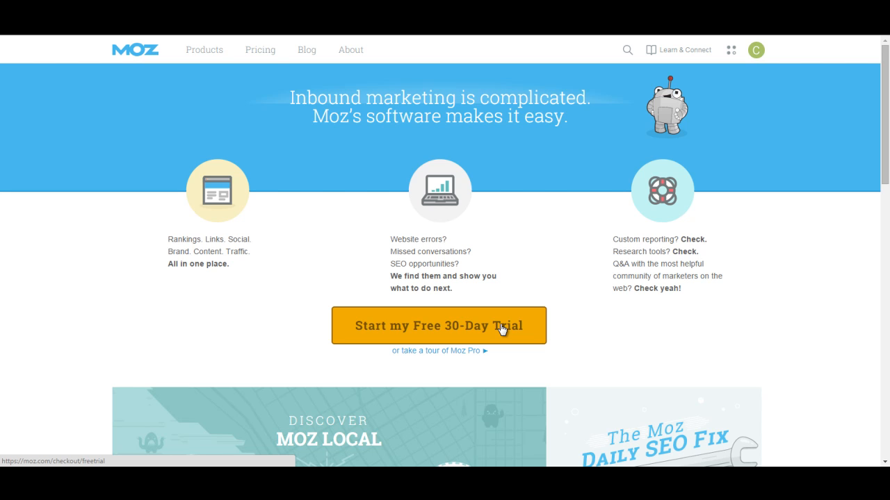
{"action": "mouse_move", "coordinate": [278, 50]}
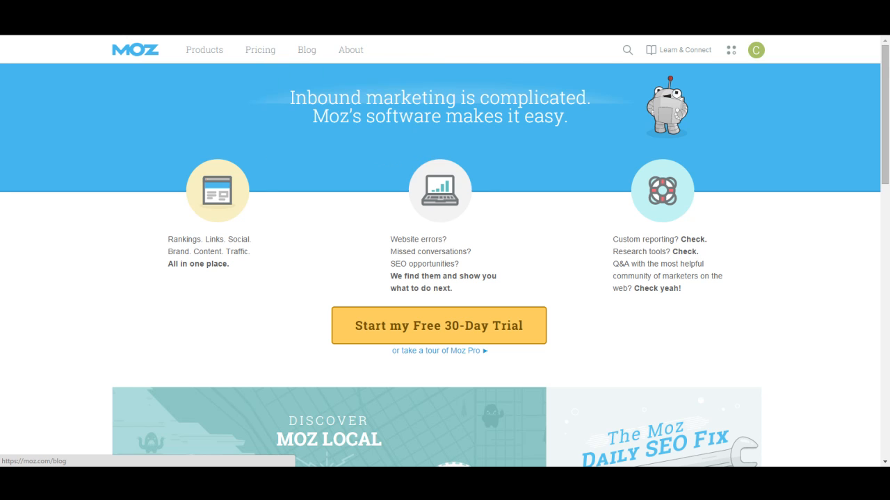
Show the Moz Pro pricing cards for Standard, Medium, Large and Premium.
{"action": "left_click", "coordinate": [259, 49]}
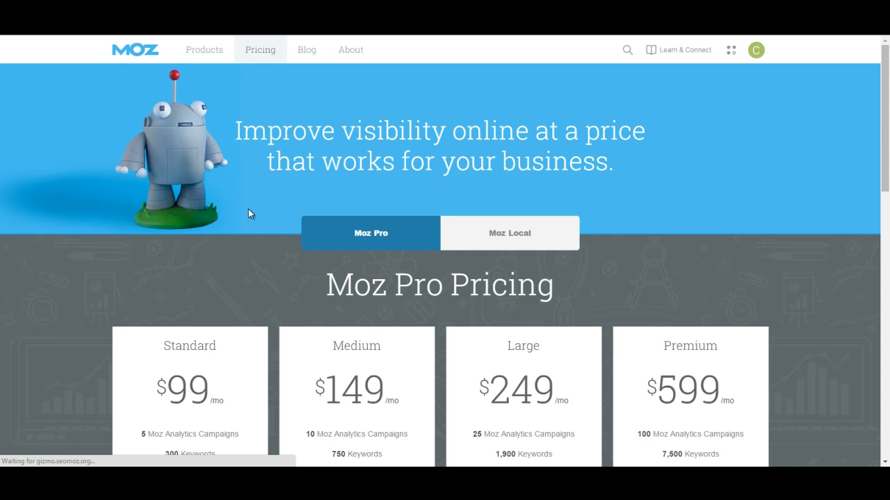
{"action": "scroll", "scroll_direction": "down", "scroll_amount": 3}
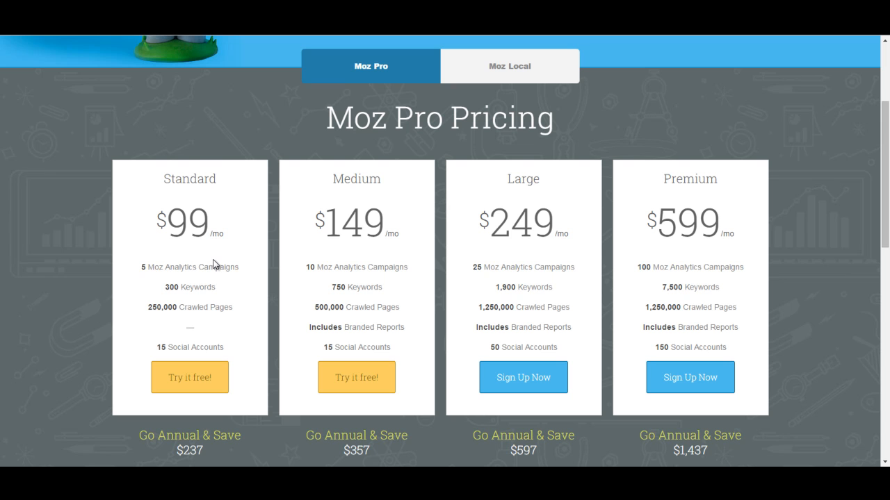
{"action": "mouse_move", "coordinate": [240, 226]}
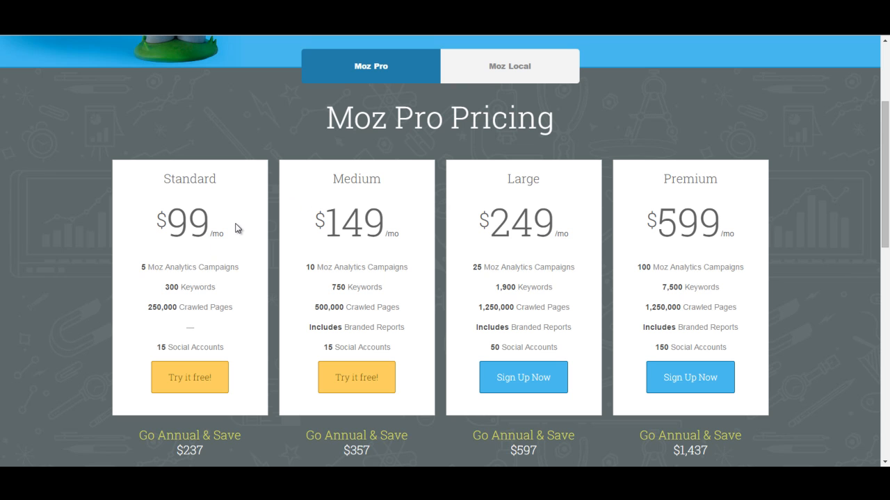
{"action": "mouse_move", "coordinate": [557, 246]}
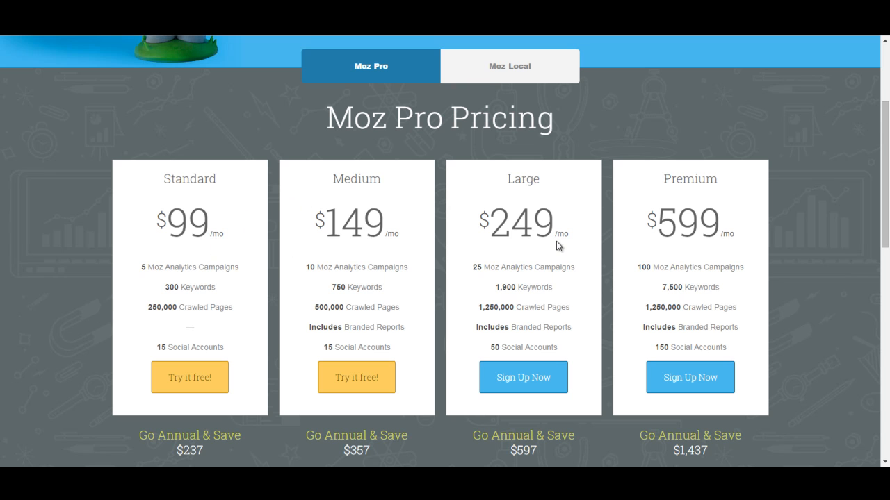
{"action": "mouse_move", "coordinate": [341, 278]}
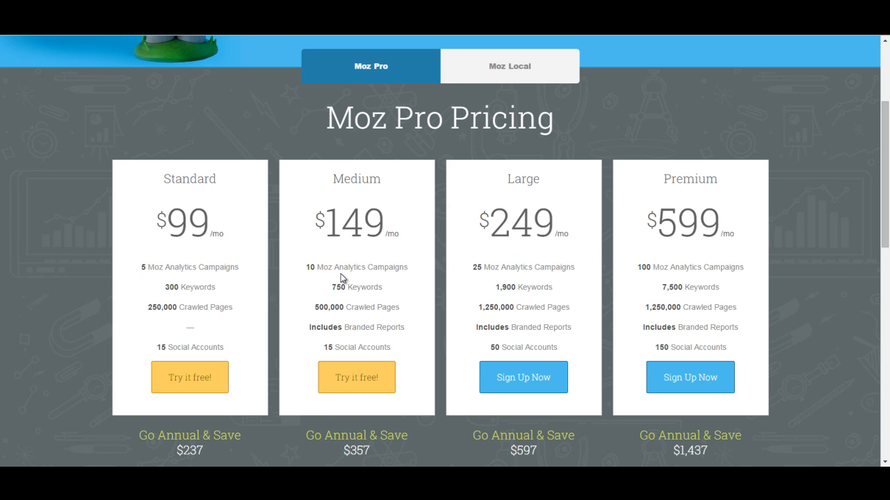
{"action": "mouse_move", "coordinate": [508, 287]}
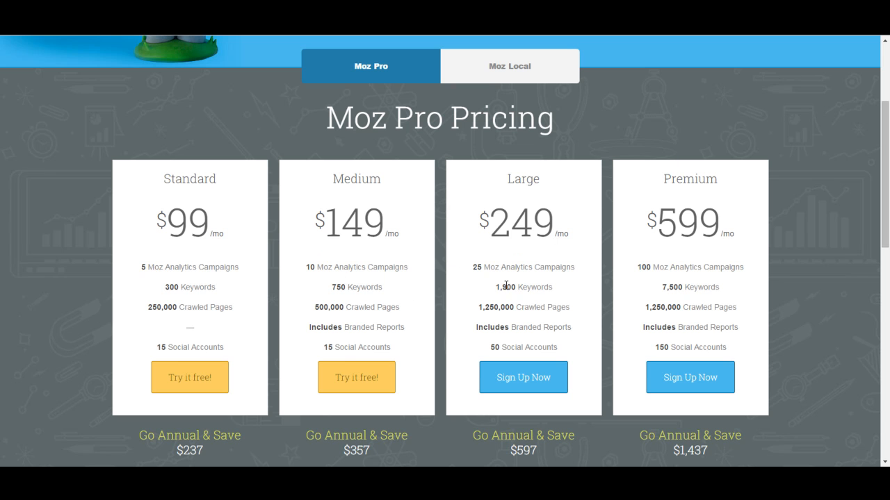
{"action": "mouse_move", "coordinate": [493, 290]}
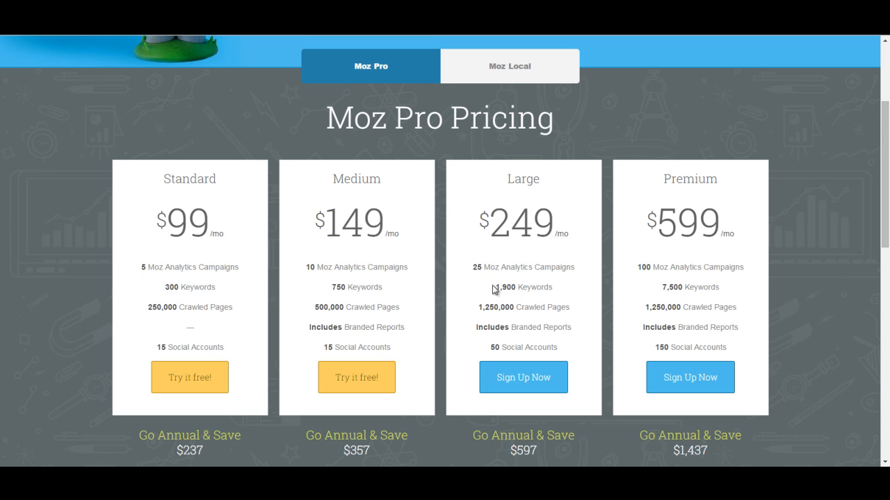
{"action": "mouse_move", "coordinate": [351, 381]}
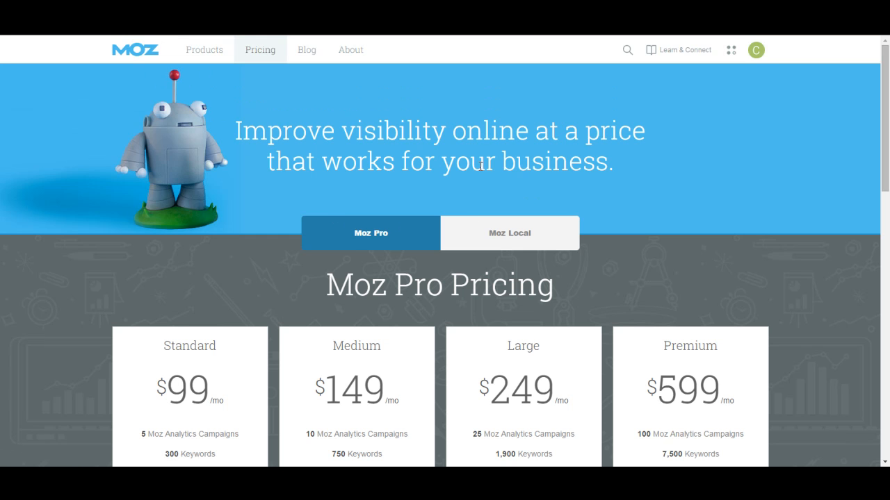
{"action": "mouse_move", "coordinate": [504, 312]}
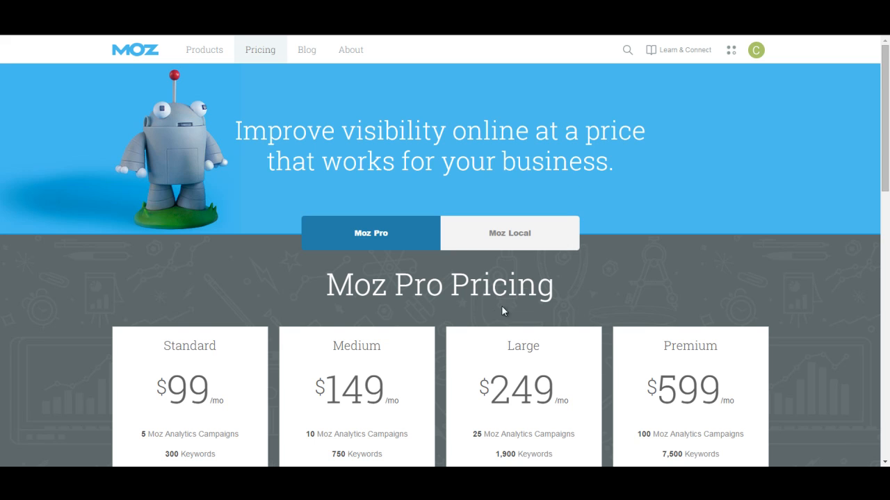
{"action": "mouse_move", "coordinate": [448, 357]}
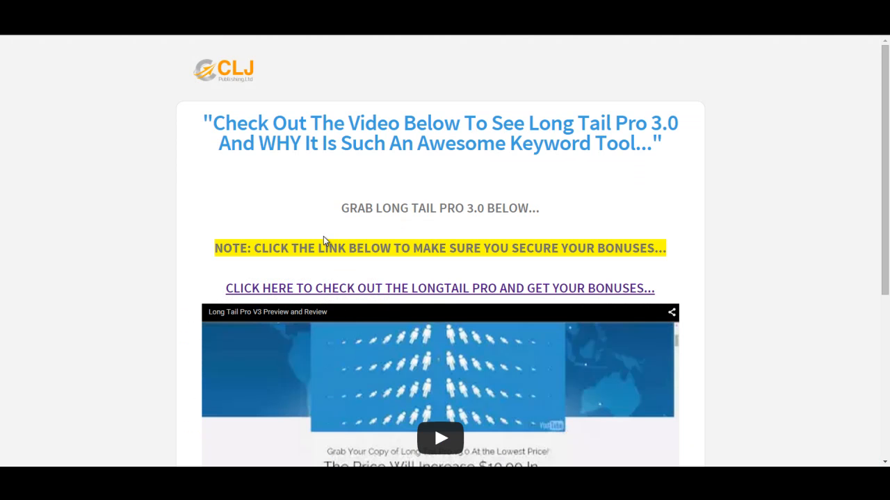
{"action": "mouse_move", "coordinate": [378, 223]}
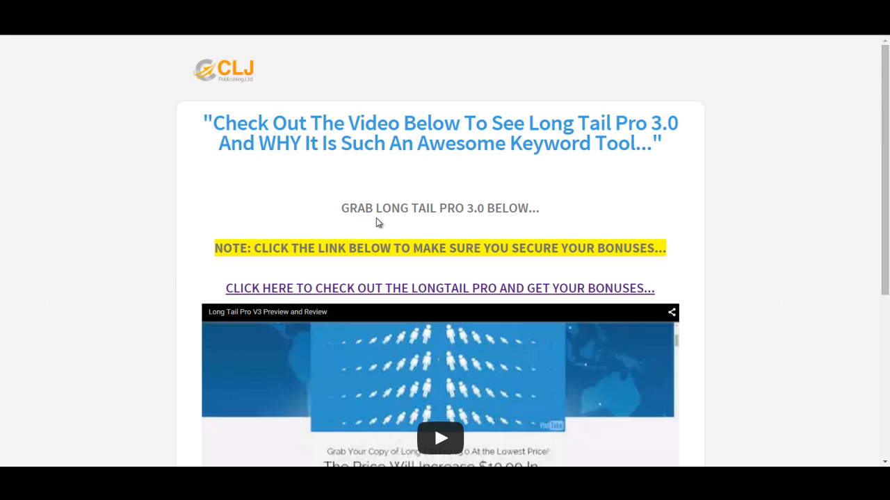
{"action": "scroll", "scroll_direction": "down", "scroll_amount": 3}
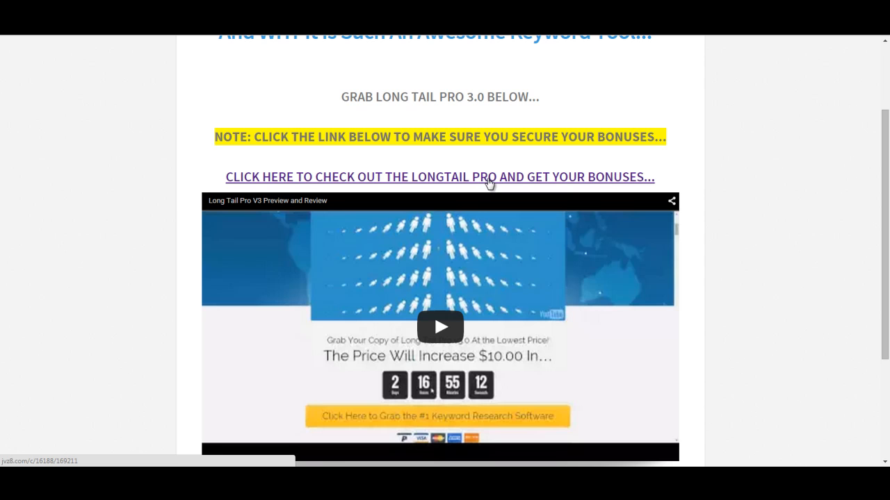
{"action": "scroll", "scroll_direction": "down", "scroll_amount": 3}
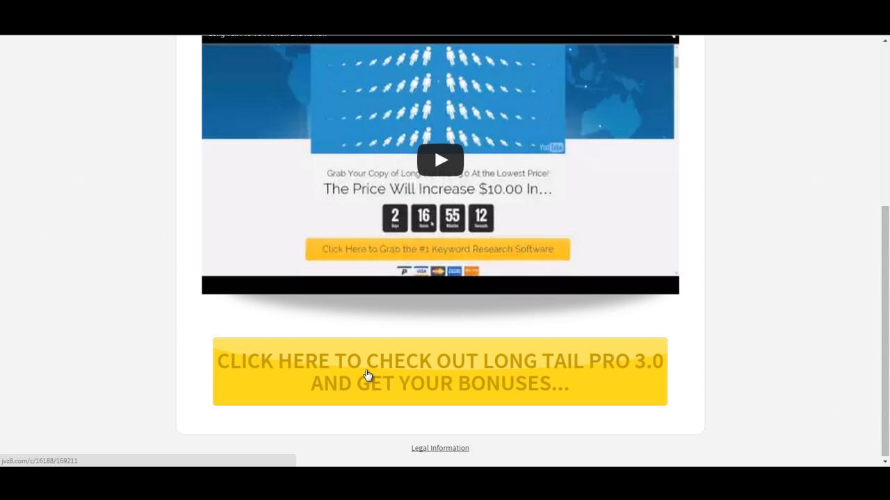
{"action": "mouse_move", "coordinate": [367, 380]}
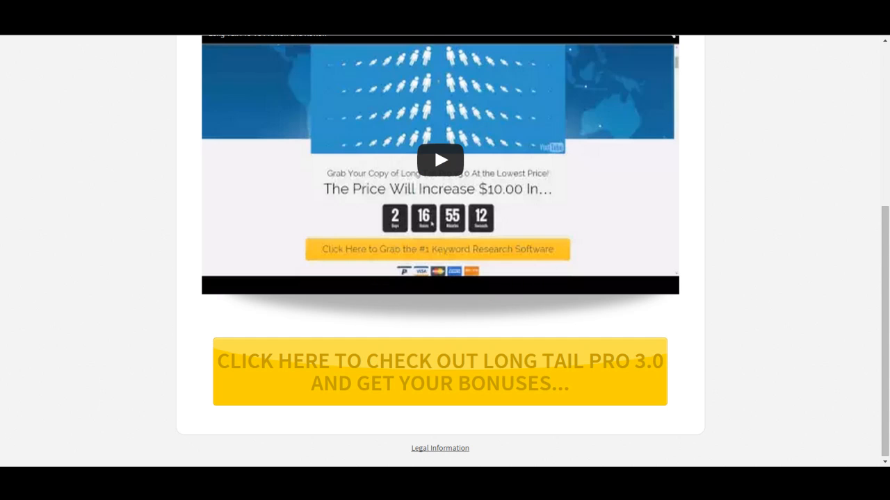
Follow the bonus banner to Long Tail Pro 3.0 and choose Download Your Copy at $27.
{"action": "left_click", "coordinate": [439, 372]}
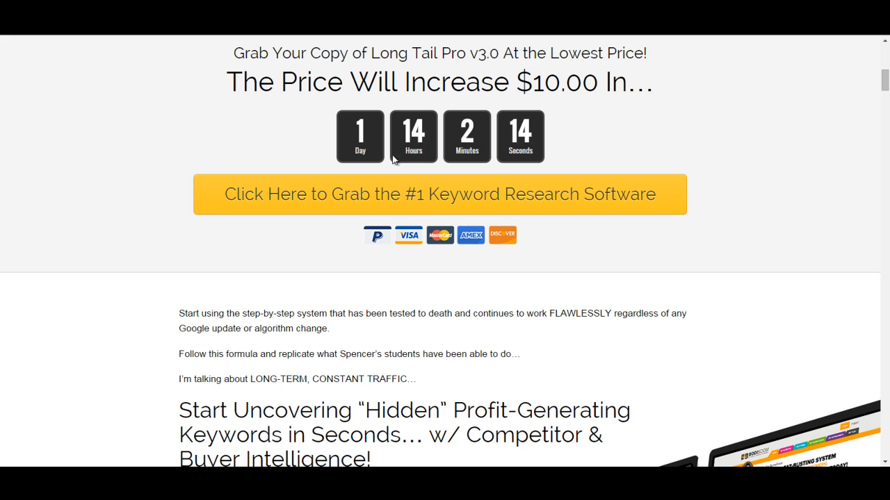
{"action": "mouse_move", "coordinate": [412, 136]}
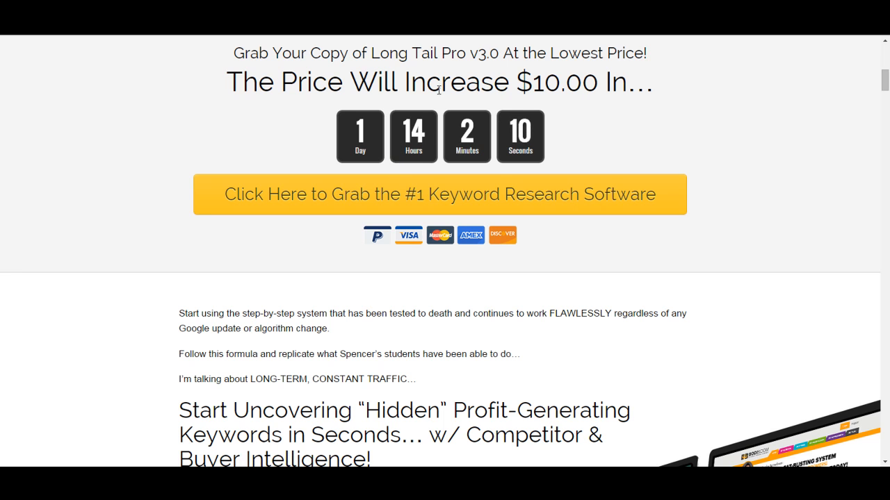
{"action": "mouse_move", "coordinate": [726, 132]}
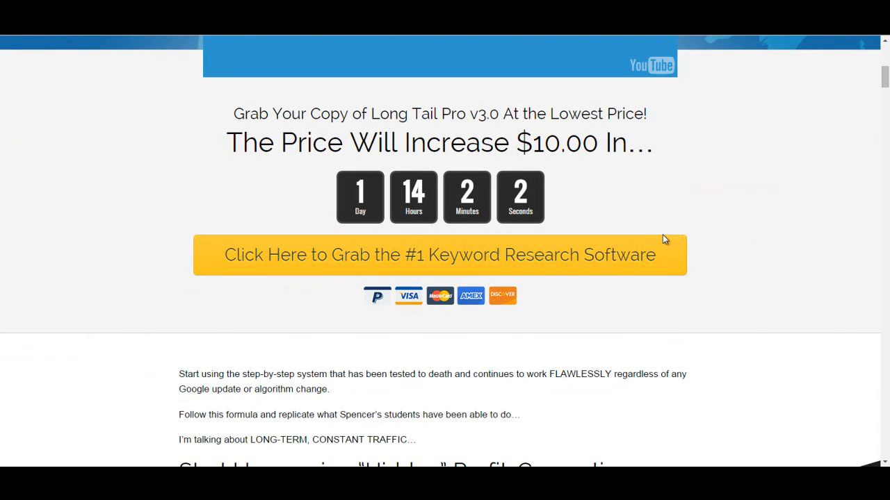
{"action": "scroll", "scroll_direction": "down", "scroll_amount": 3}
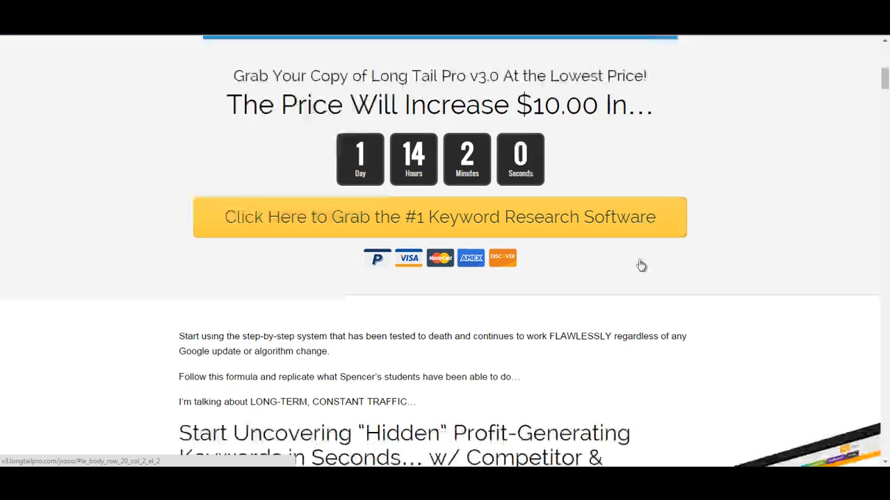
{"action": "scroll", "scroll_direction": "down", "scroll_amount": 3}
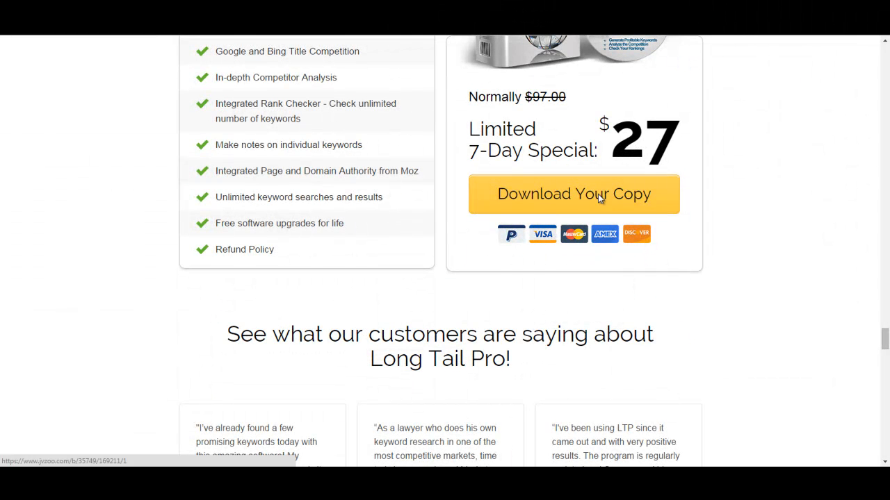
{"action": "left_click", "coordinate": [575, 194]}
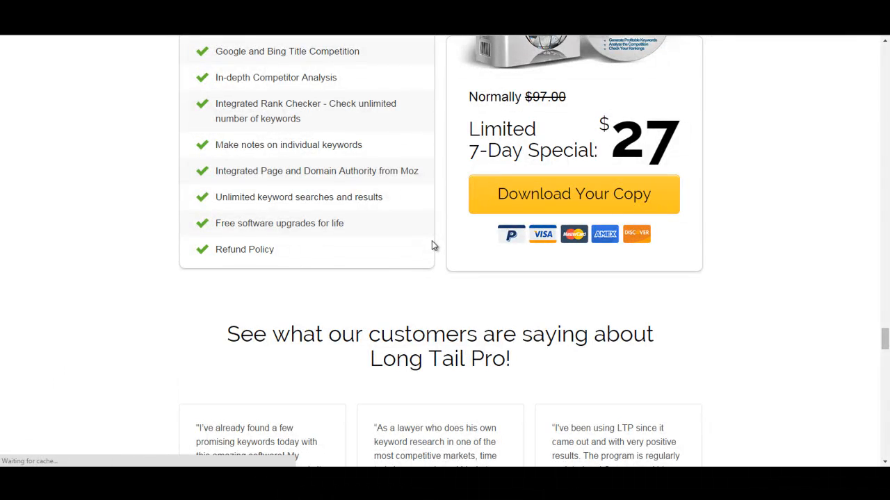
{"action": "left_click", "coordinate": [574, 194]}
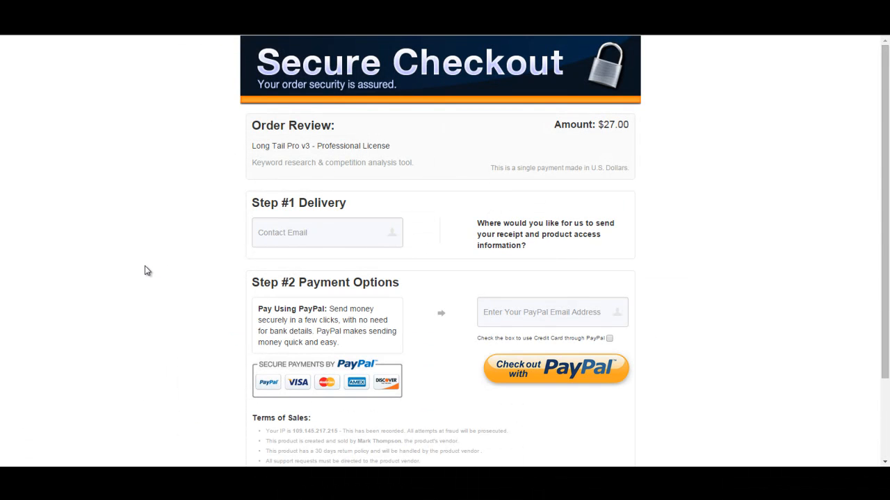
{"action": "scroll", "scroll_direction": "down", "scroll_amount": 3}
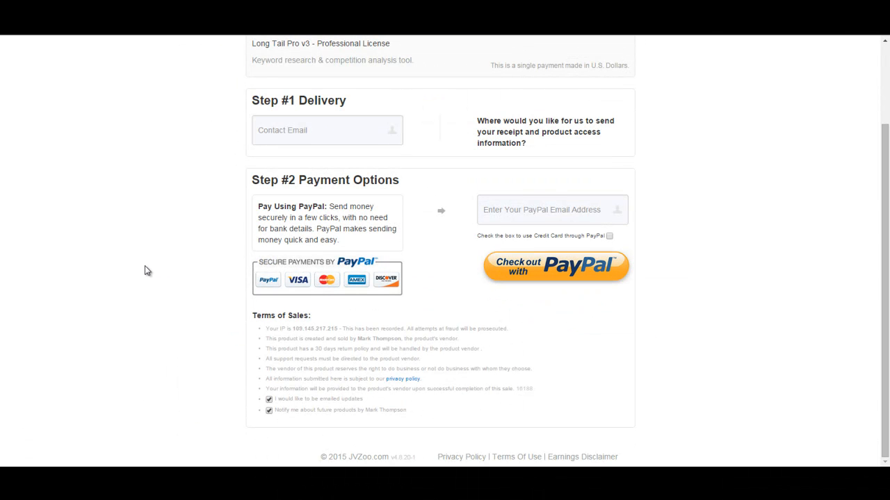
{"action": "mouse_move", "coordinate": [162, 271]}
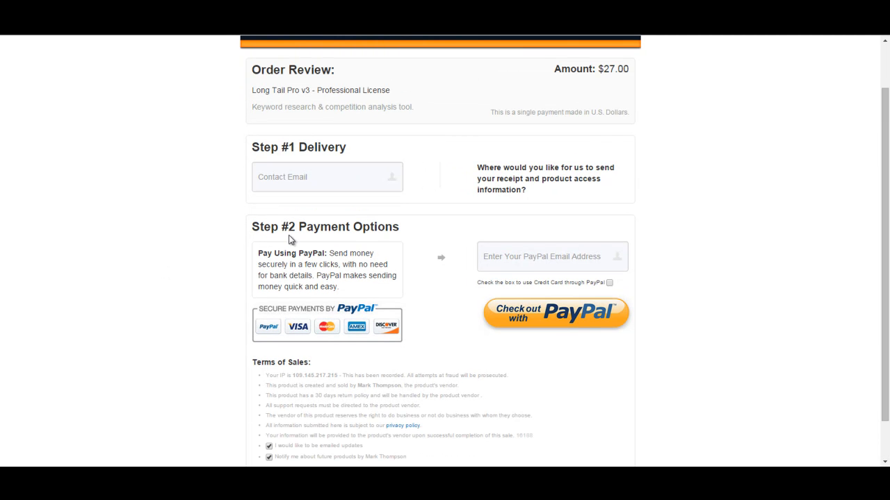
{"action": "scroll", "scroll_direction": "down", "scroll_amount": 3}
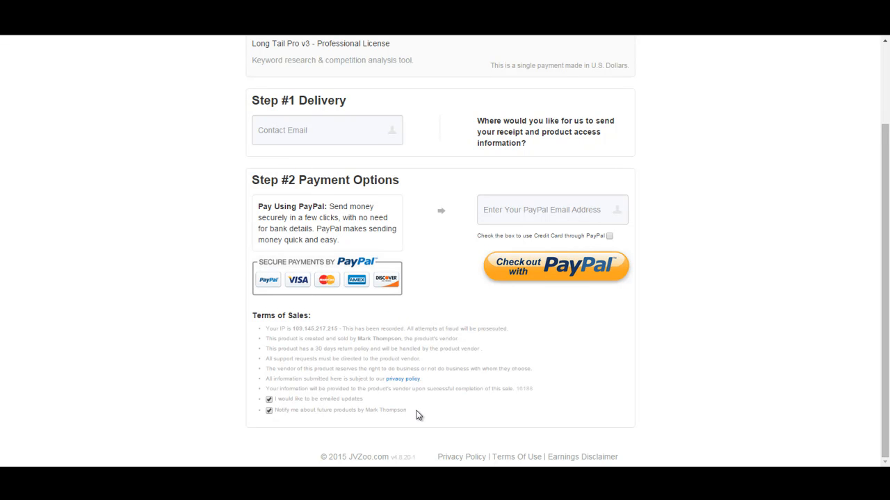
{"action": "mouse_move", "coordinate": [414, 406]}
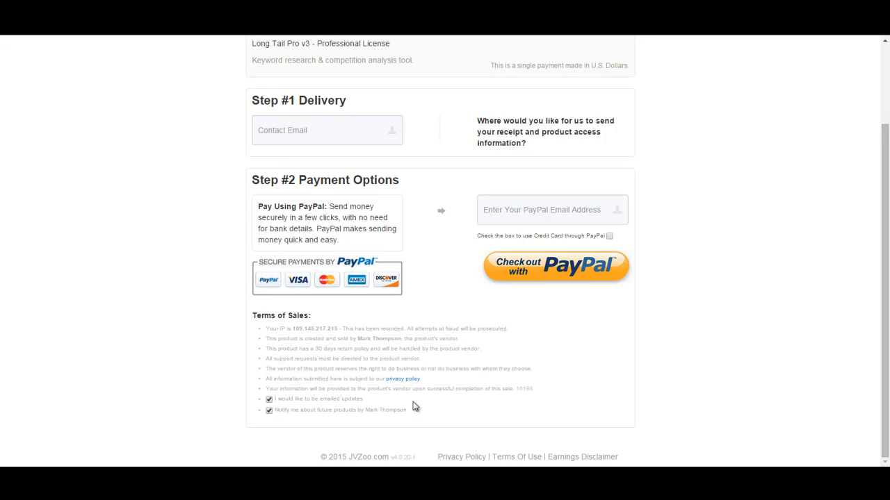
{"action": "mouse_move", "coordinate": [423, 354]}
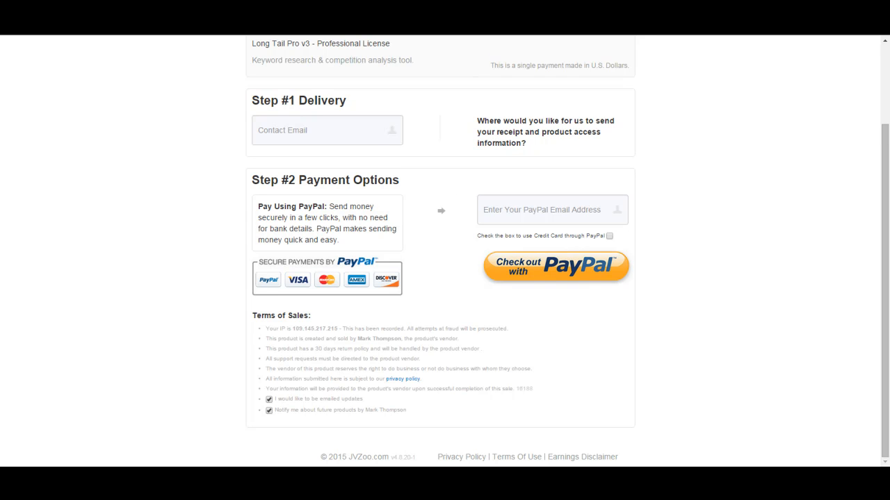
{"action": "mouse_move", "coordinate": [495, 320]}
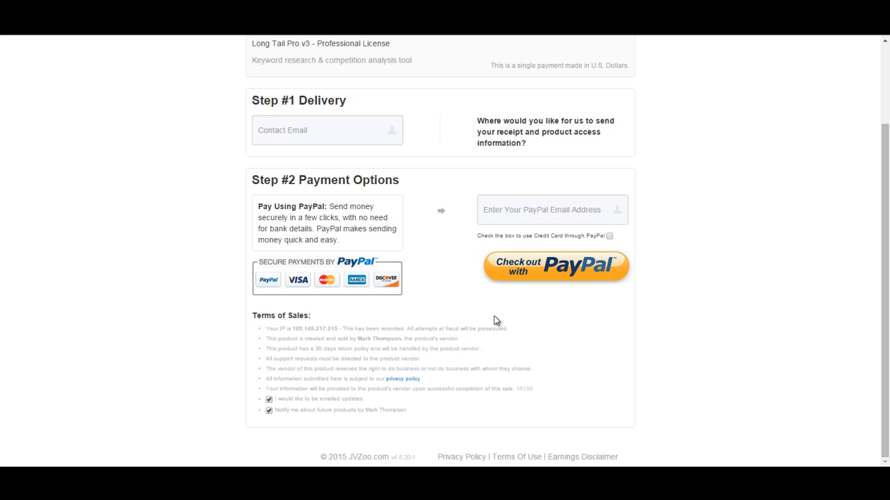
{"action": "mouse_move", "coordinate": [282, 301]}
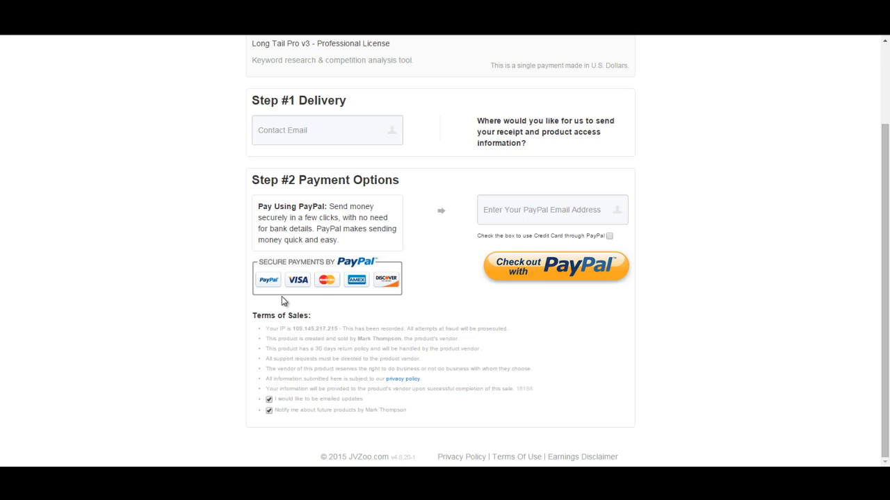
{"action": "mouse_move", "coordinate": [529, 268]}
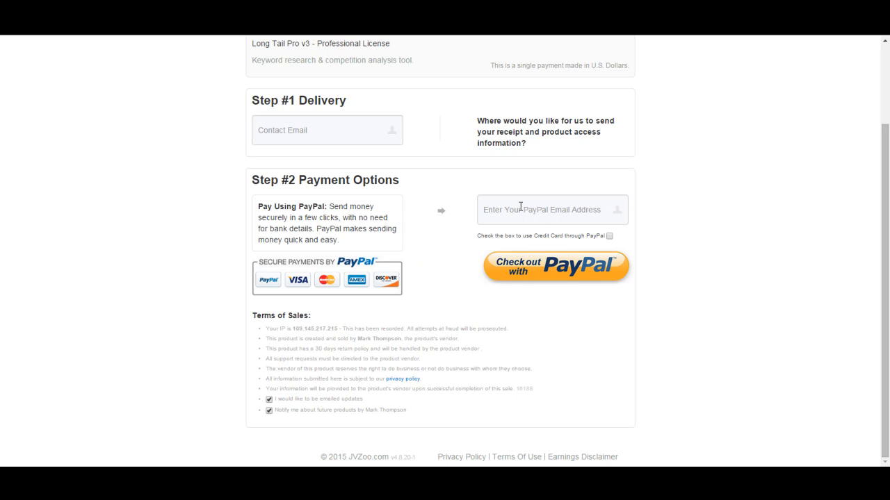
{"action": "mouse_move", "coordinate": [429, 197]}
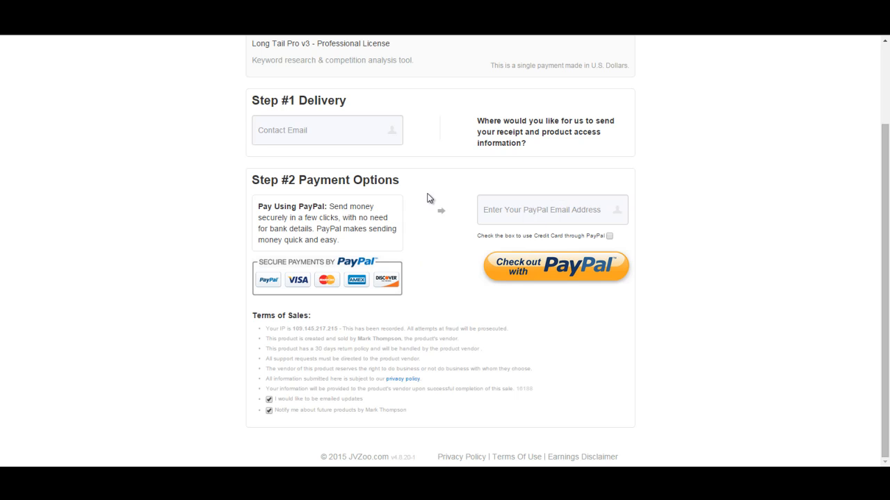
{"action": "mouse_move", "coordinate": [286, 106]}
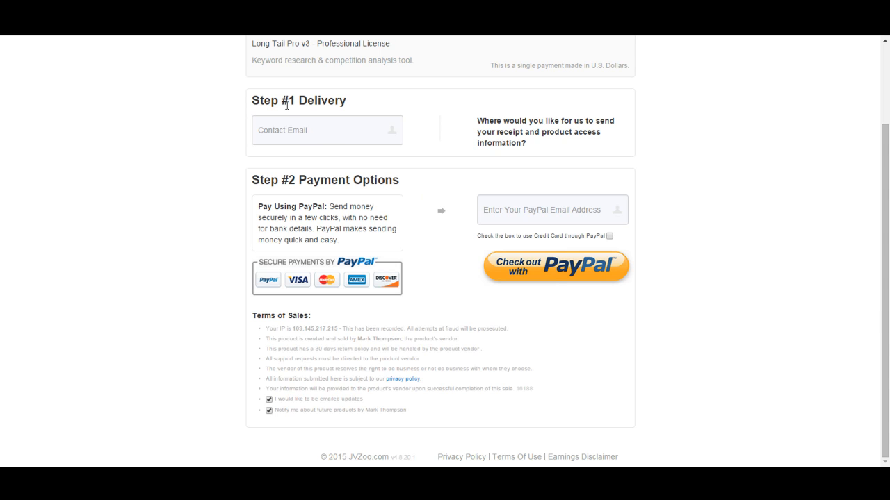
{"action": "mouse_move", "coordinate": [493, 201]}
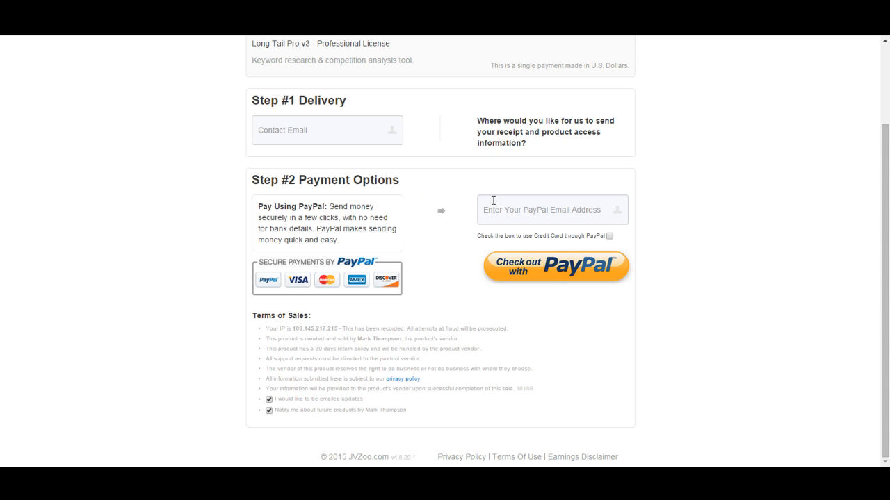
{"action": "mouse_move", "coordinate": [558, 289]}
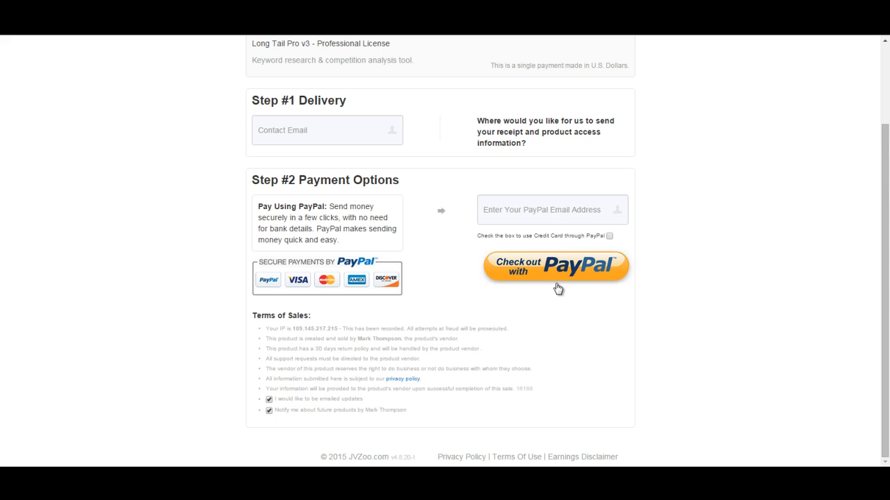
{"action": "mouse_move", "coordinate": [416, 273]}
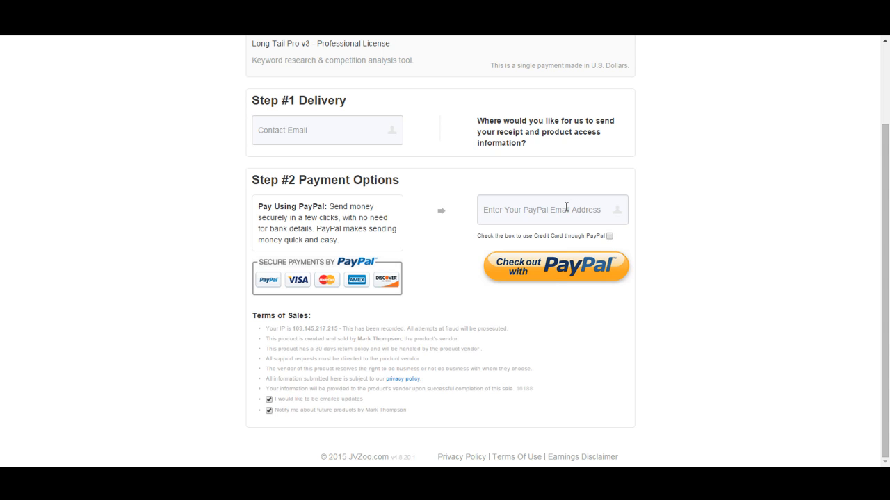
{"action": "mouse_move", "coordinate": [547, 229]}
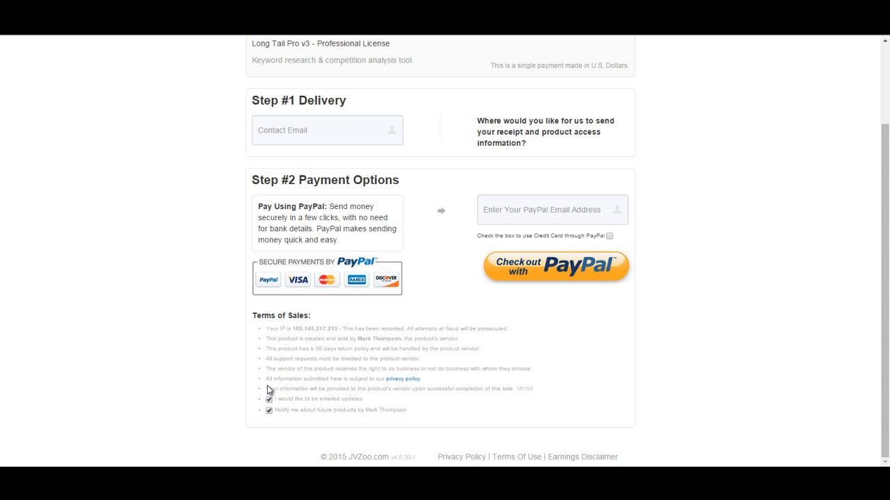
{"action": "mouse_move", "coordinate": [270, 390]}
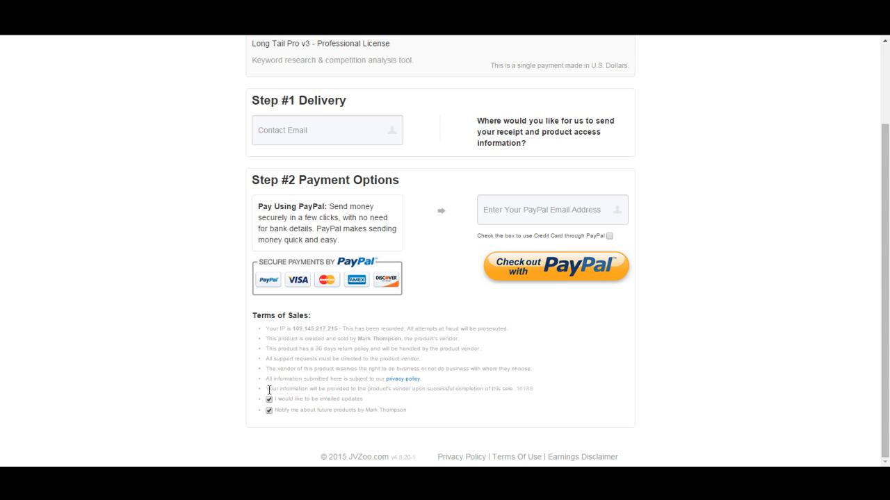
Highlight the terms sentence about sharing buyer information with the vendor.
{"action": "left_click_drag", "start_coordinate": [268, 388], "coordinate": [448, 388]}
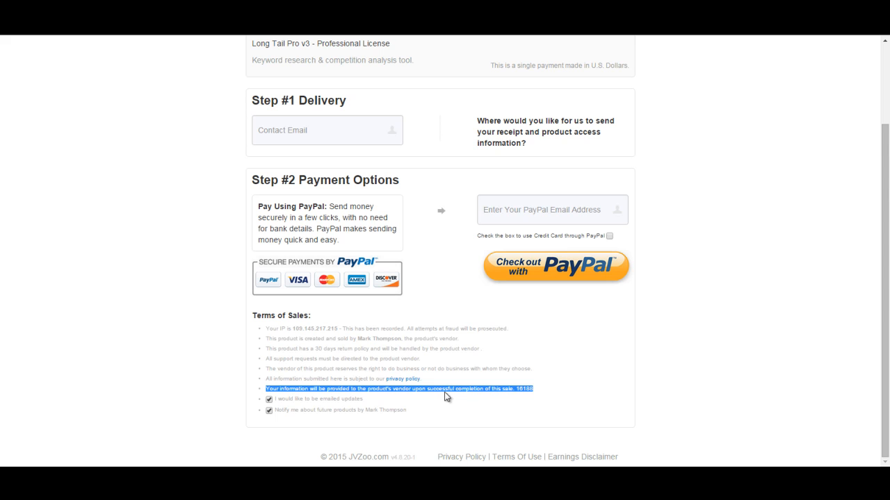
{"action": "mouse_move", "coordinate": [505, 396]}
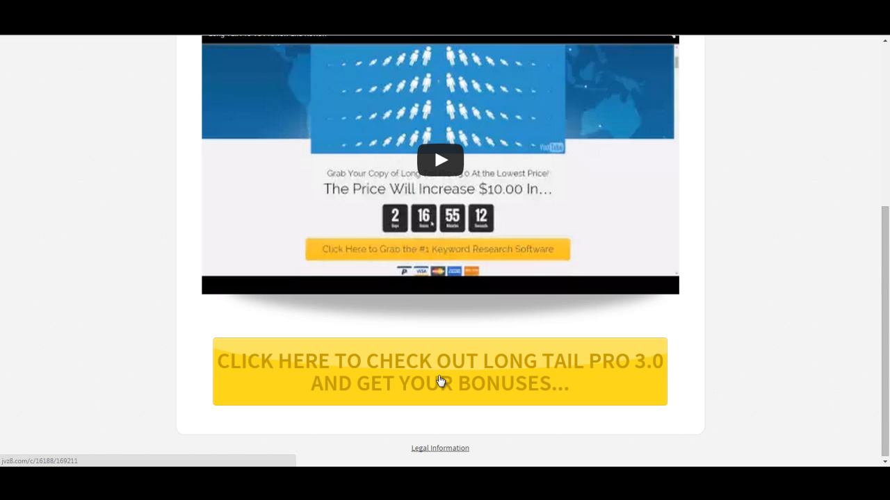
{"action": "left_click", "coordinate": [439, 372]}
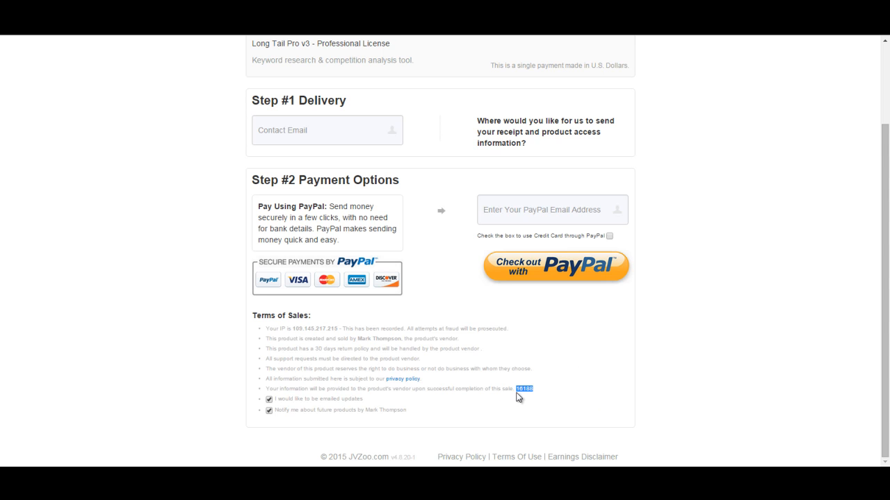
{"action": "mouse_move", "coordinate": [532, 384]}
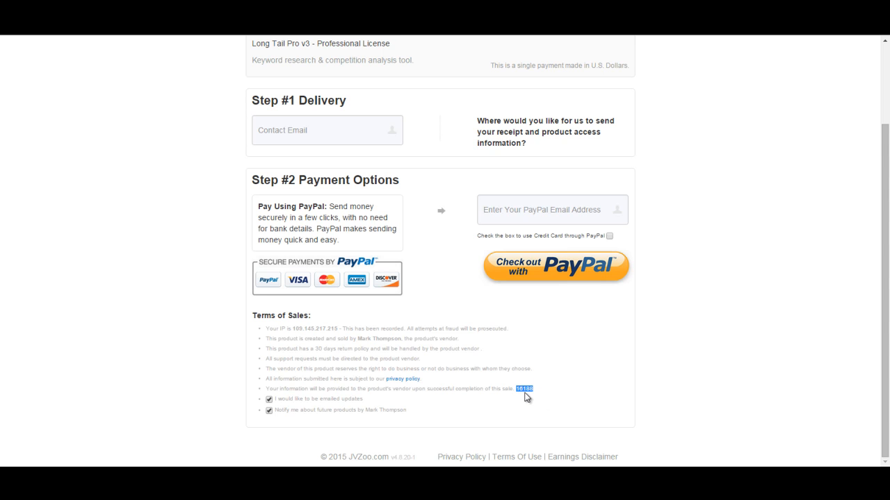
{"action": "mouse_move", "coordinate": [545, 395]}
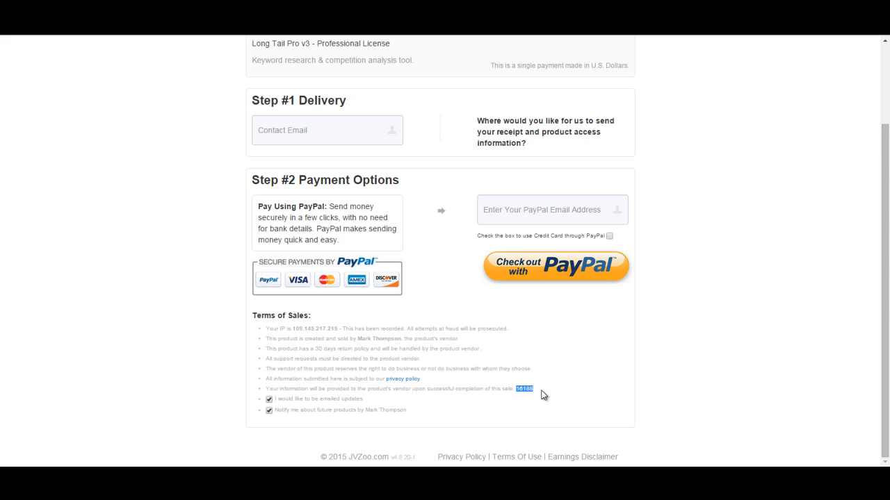
{"action": "mouse_move", "coordinate": [568, 291]}
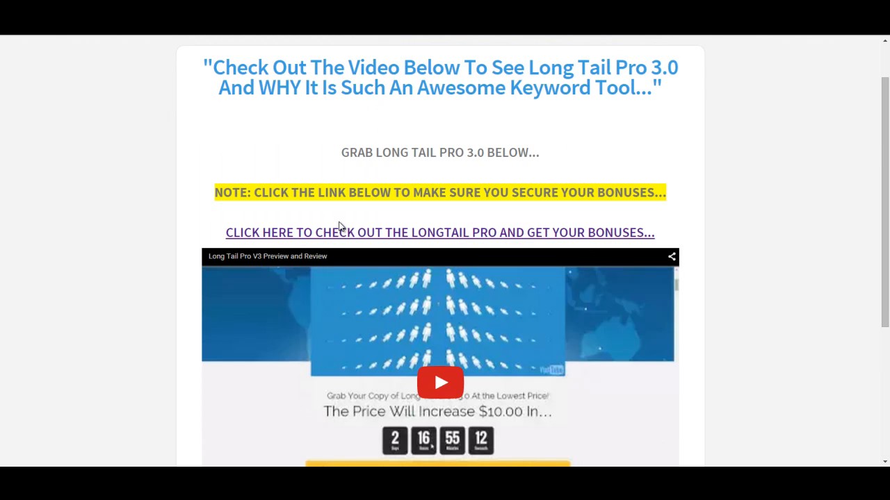
{"action": "scroll", "scroll_direction": "down", "scroll_amount": 3}
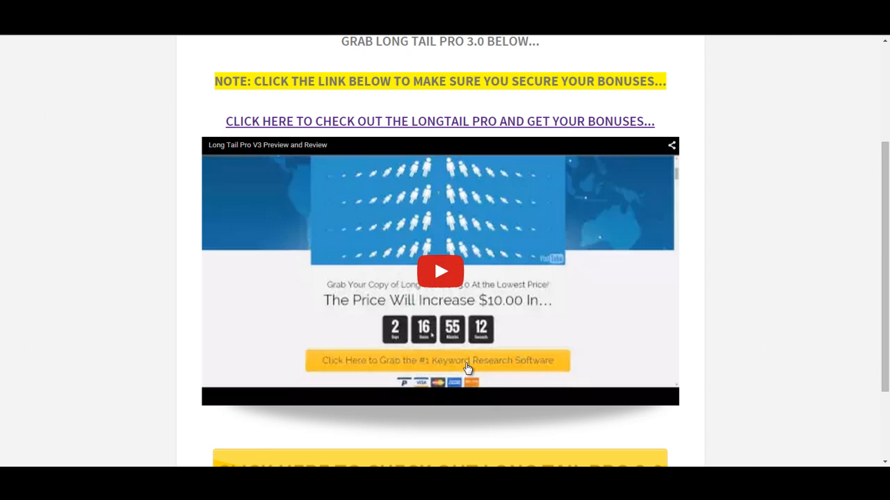
{"action": "mouse_move", "coordinate": [429, 355]}
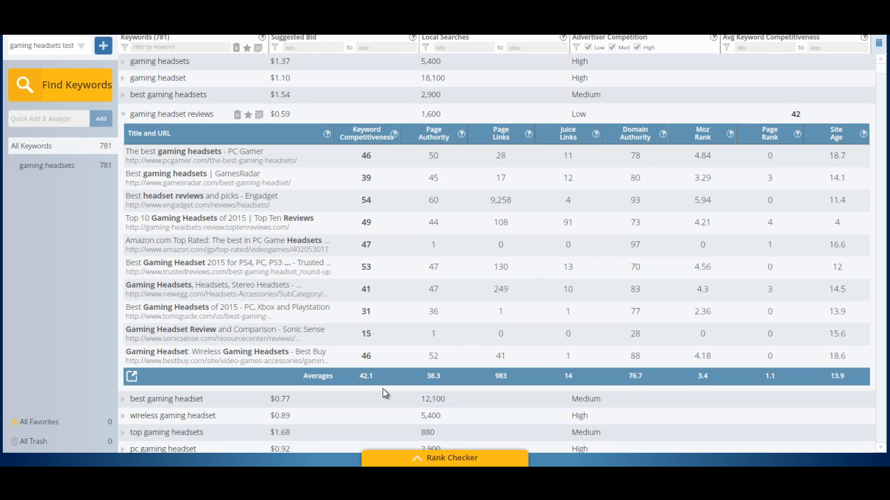
{"action": "mouse_move", "coordinate": [505, 306]}
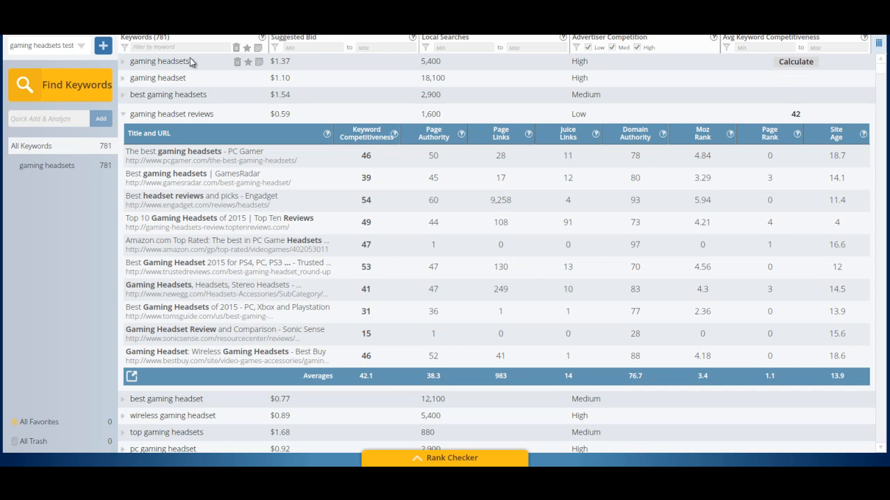
{"action": "mouse_move", "coordinate": [182, 81]}
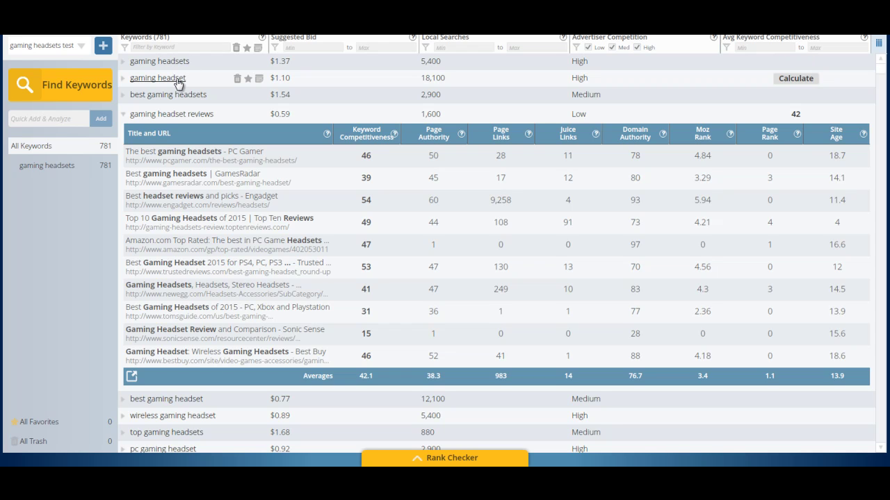
{"action": "mouse_move", "coordinate": [256, 175]}
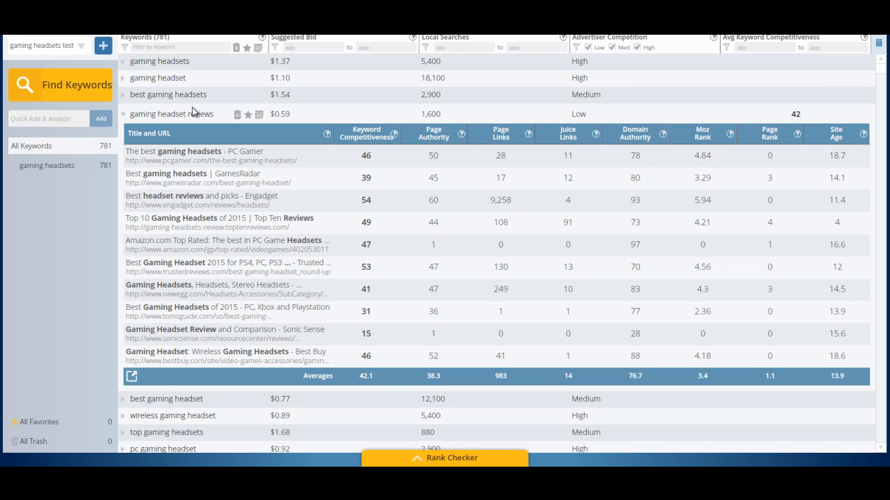
{"action": "mouse_move", "coordinate": [348, 172]}
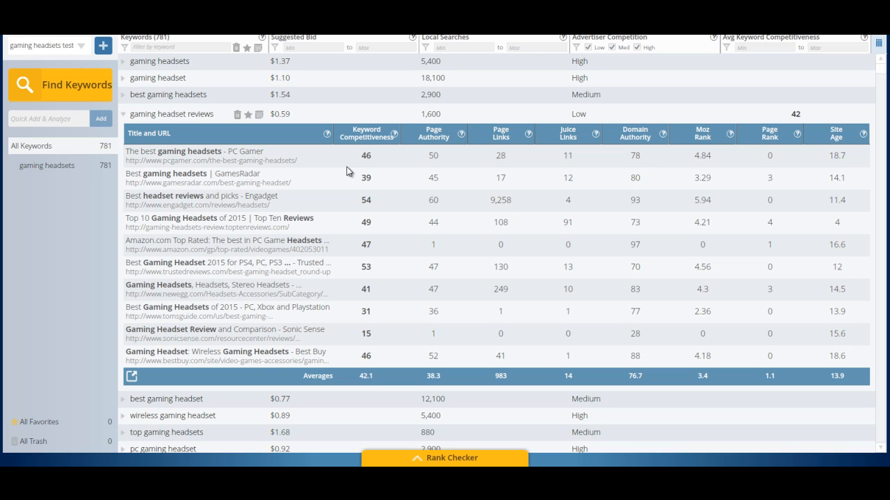
{"action": "mouse_move", "coordinate": [243, 52]}
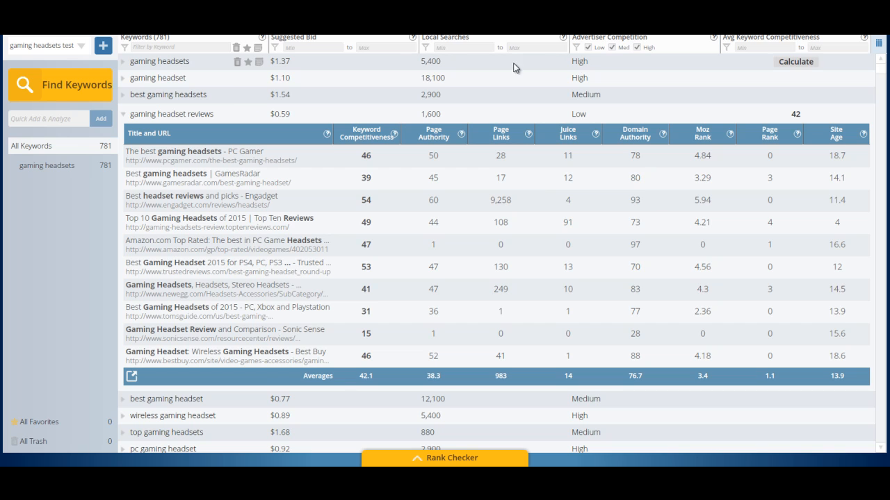
{"action": "mouse_move", "coordinate": [226, 63]}
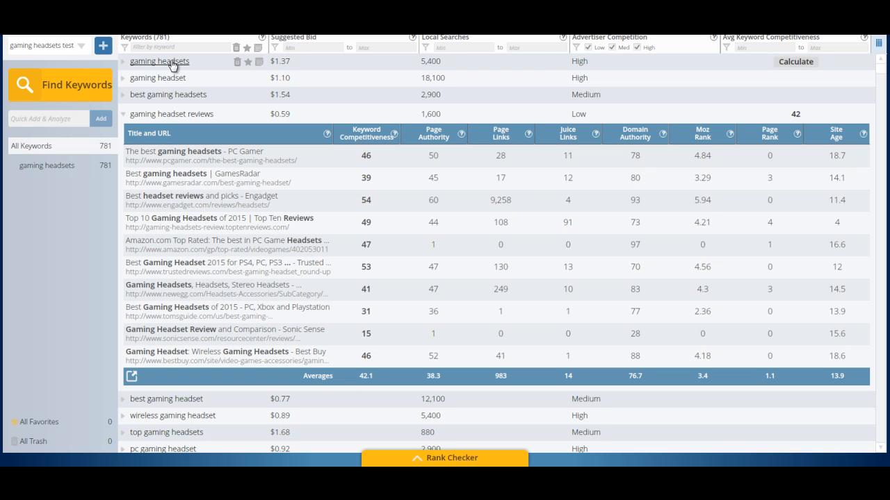
{"action": "mouse_move", "coordinate": [448, 72]}
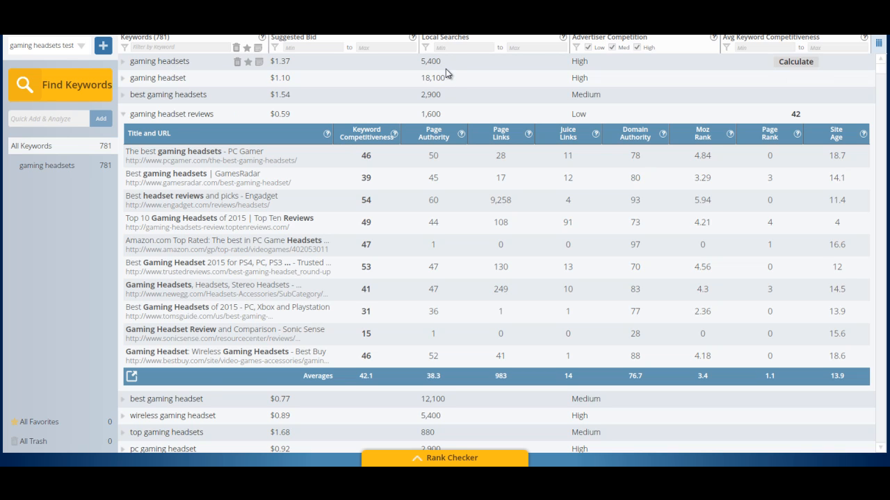
{"action": "mouse_move", "coordinate": [57, 110]}
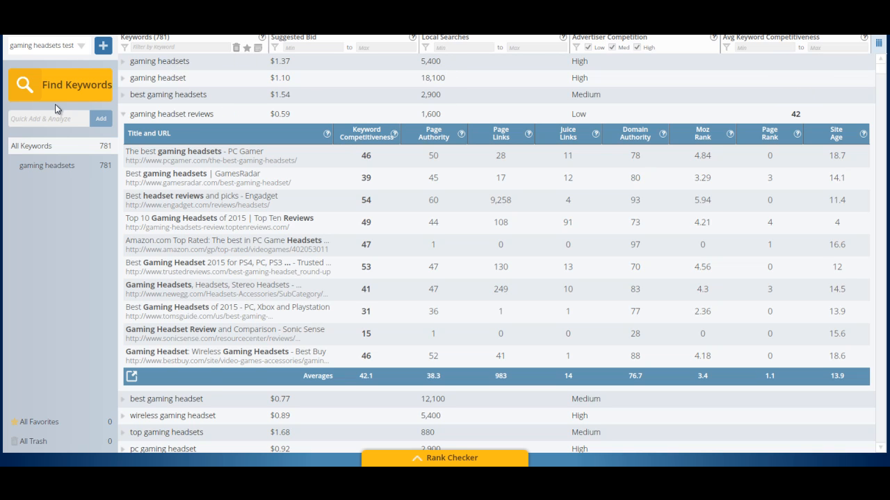
{"action": "mouse_move", "coordinate": [89, 84]}
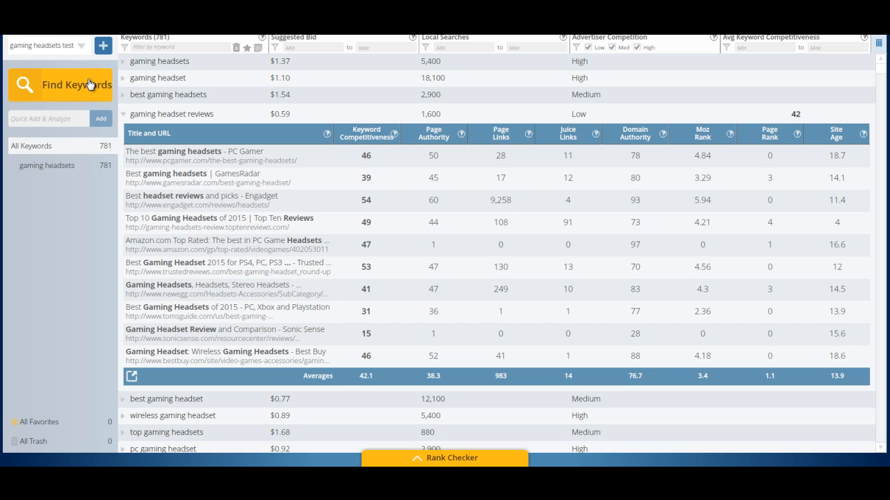
{"action": "mouse_move", "coordinate": [428, 78]}
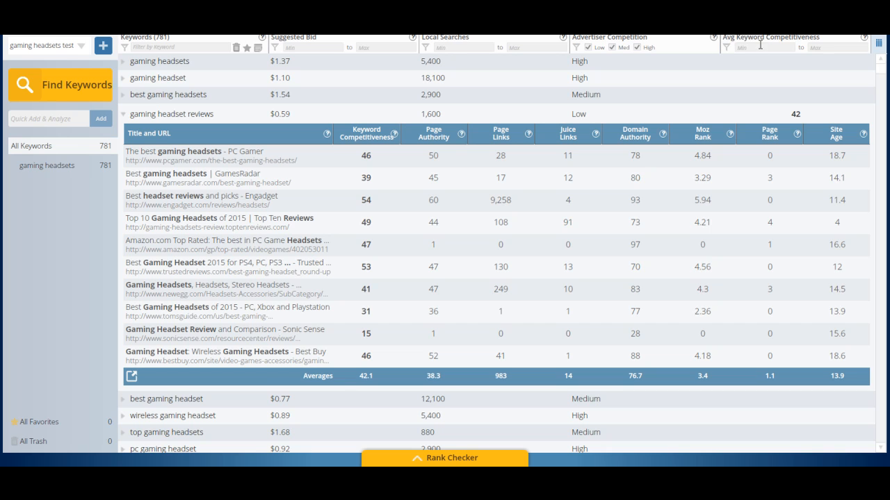
{"action": "mouse_move", "coordinate": [806, 50]}
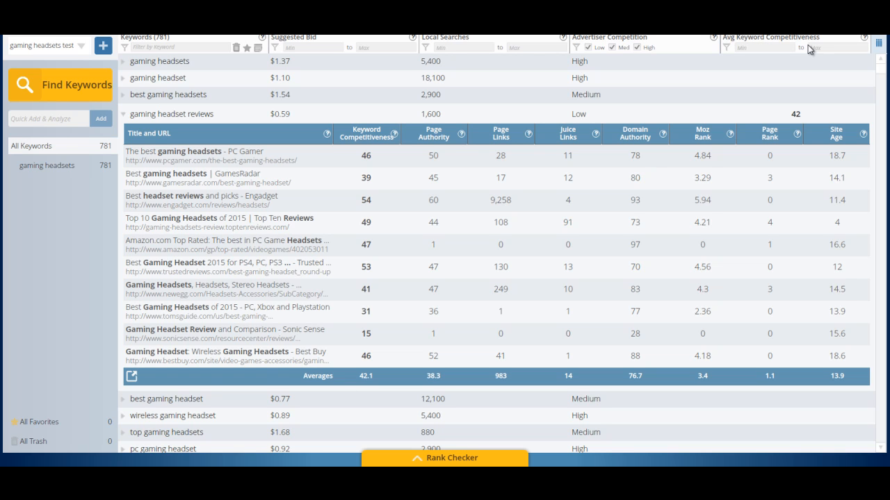
{"action": "mouse_move", "coordinate": [797, 44]}
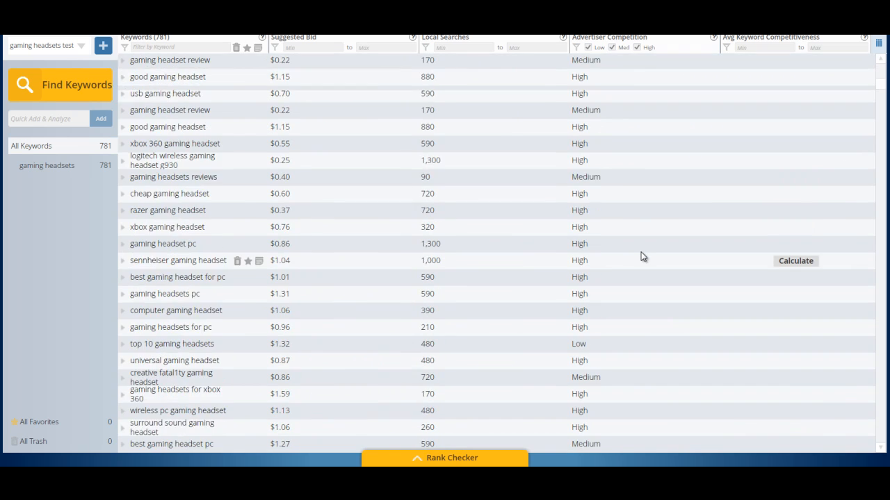
Filter Advertiser Competition to Low only, leaving 52 of 781 keywords.
{"action": "scroll", "scroll_direction": "down", "scroll_amount": 3}
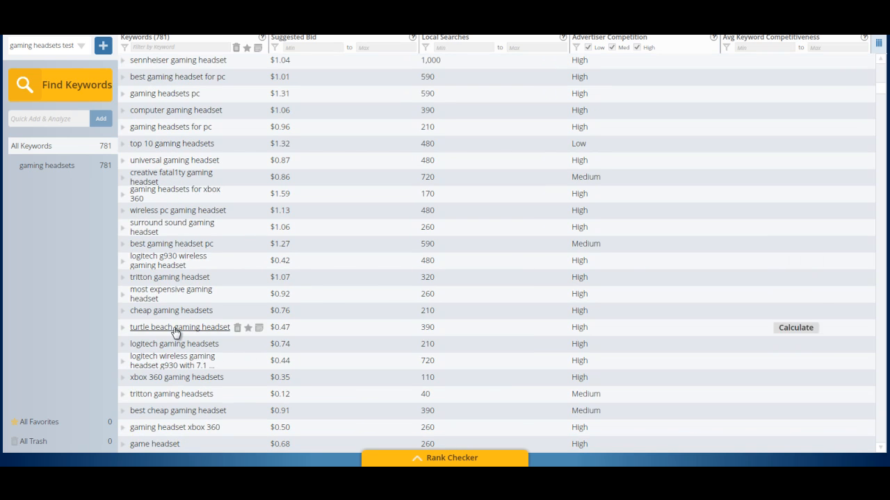
{"action": "scroll", "scroll_direction": "down", "scroll_amount": 3}
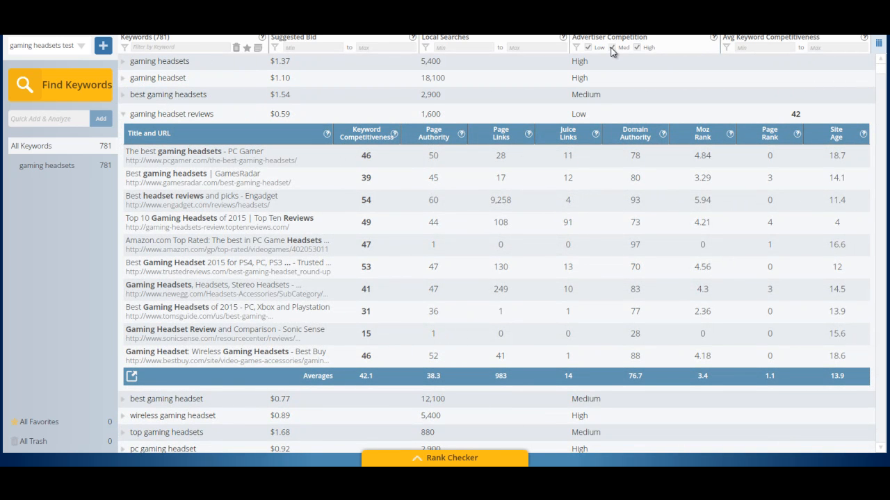
{"action": "left_click", "coordinate": [613, 47]}
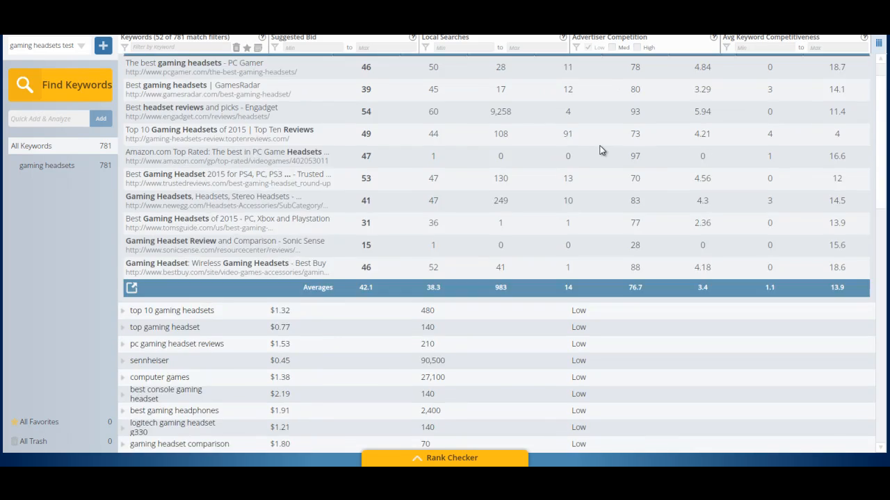
{"action": "scroll", "scroll_direction": "down", "scroll_amount": 3}
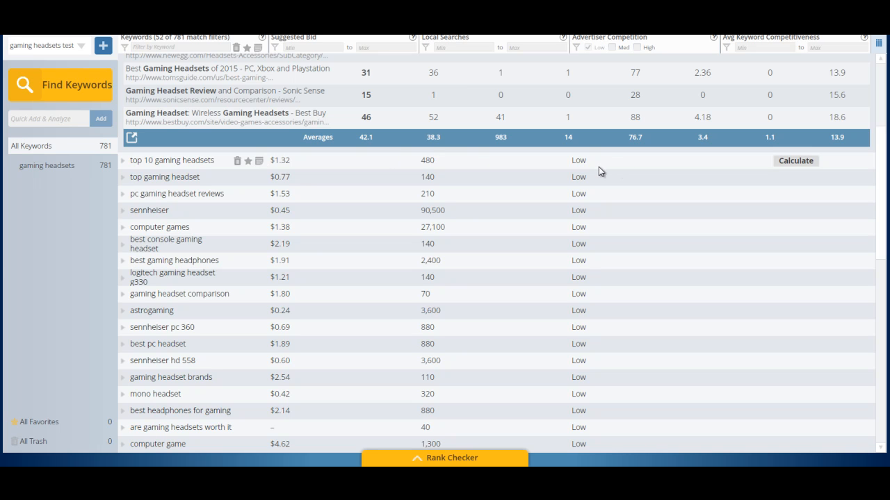
{"action": "mouse_move", "coordinate": [506, 184]}
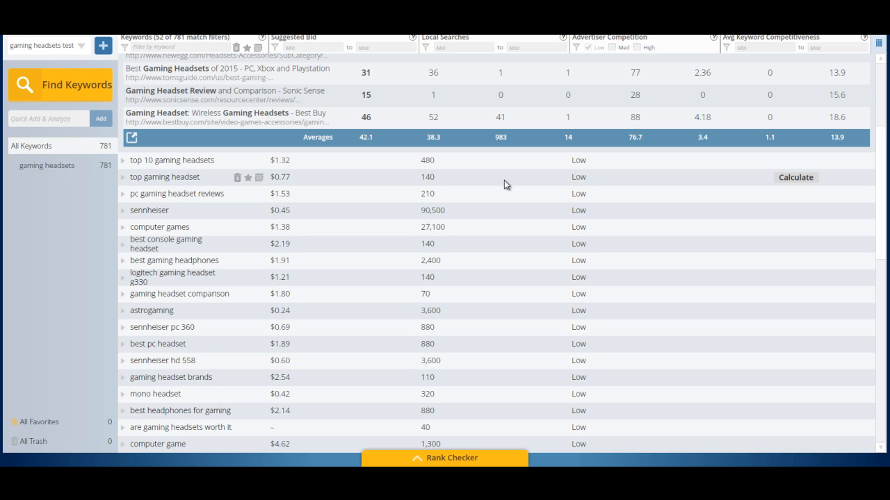
{"action": "mouse_move", "coordinate": [204, 201]}
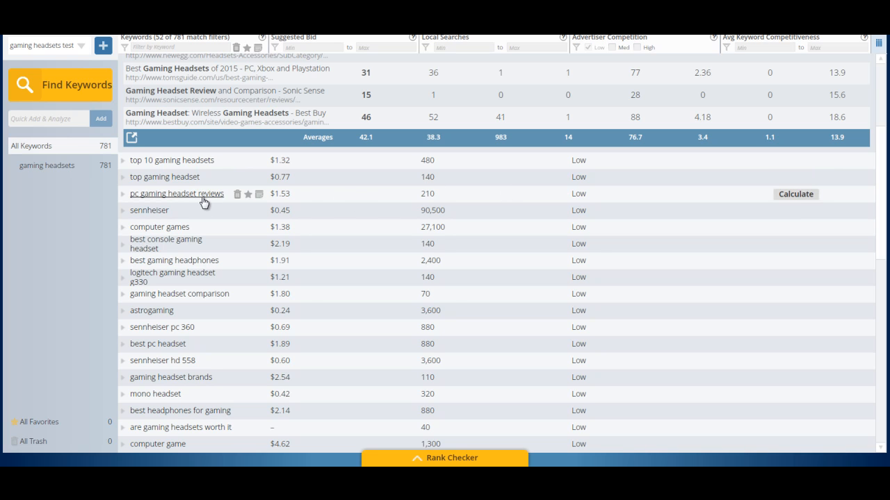
{"action": "mouse_move", "coordinate": [606, 204]}
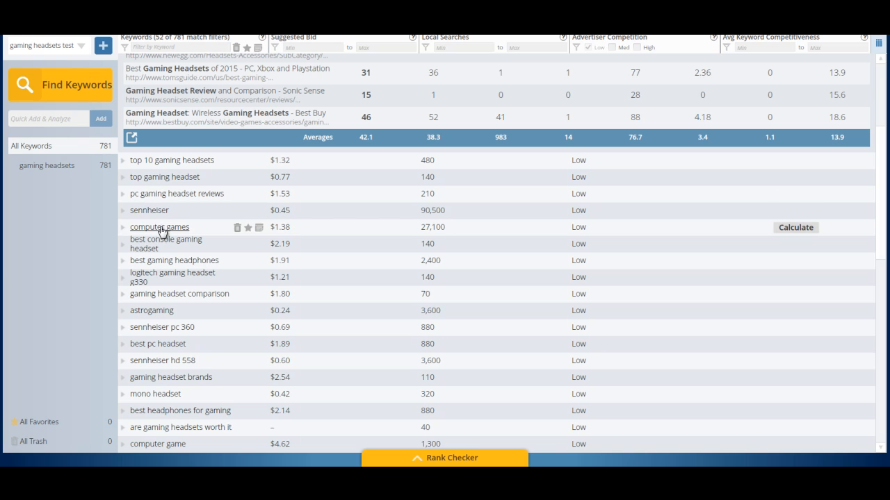
{"action": "mouse_move", "coordinate": [577, 230]}
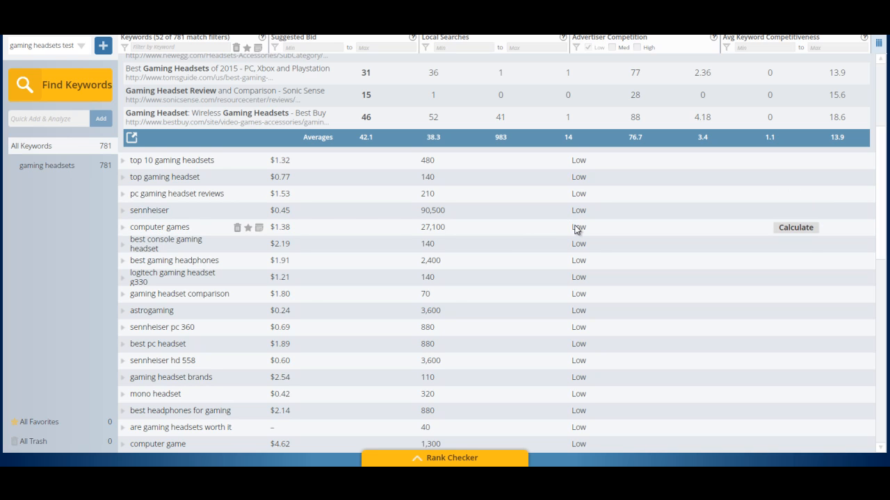
{"action": "mouse_move", "coordinate": [149, 248]}
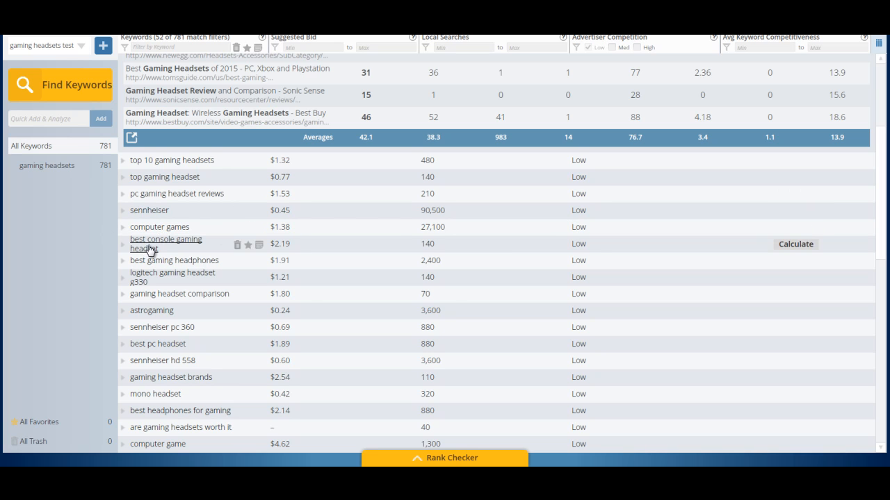
{"action": "mouse_move", "coordinate": [426, 244]}
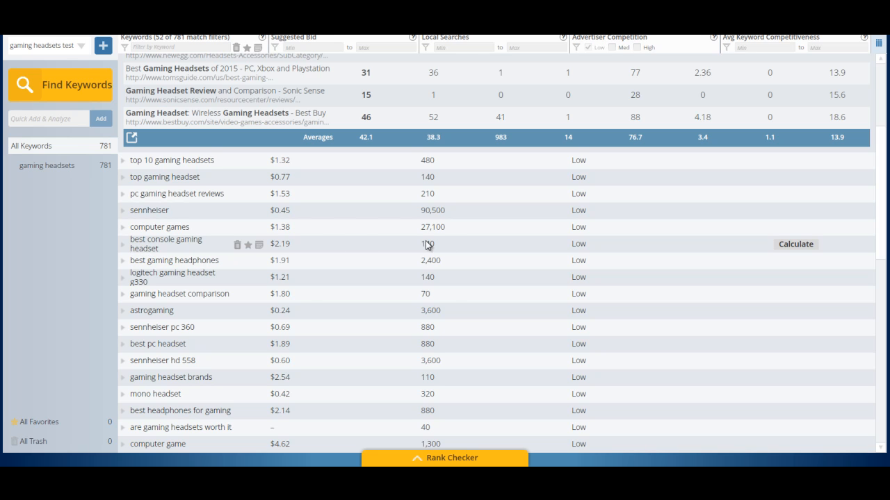
{"action": "mouse_move", "coordinate": [452, 251]}
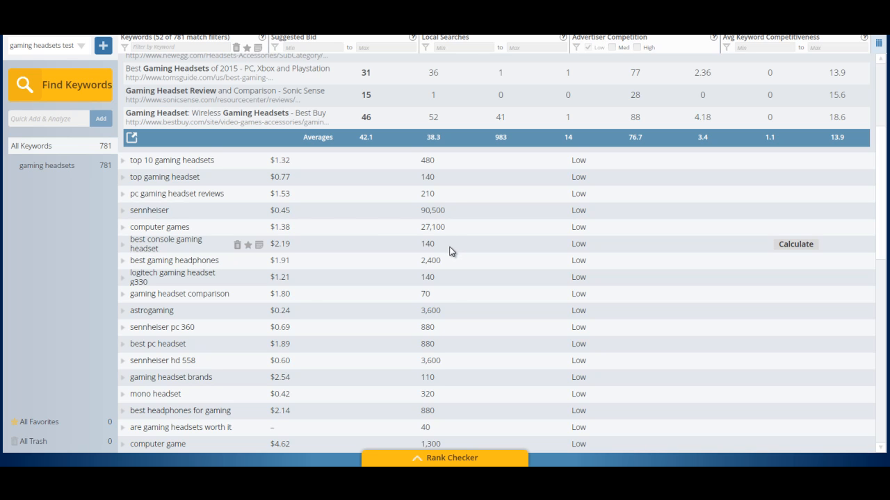
{"action": "mouse_move", "coordinate": [449, 251]}
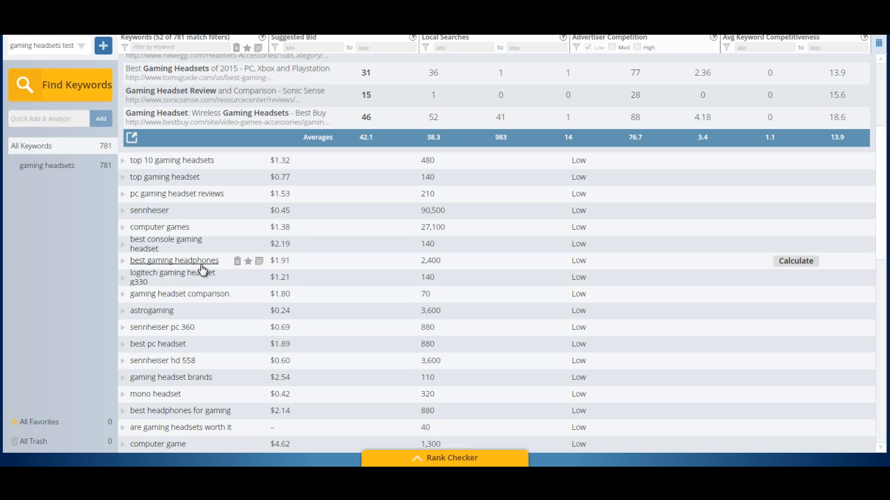
{"action": "mouse_move", "coordinate": [392, 254]}
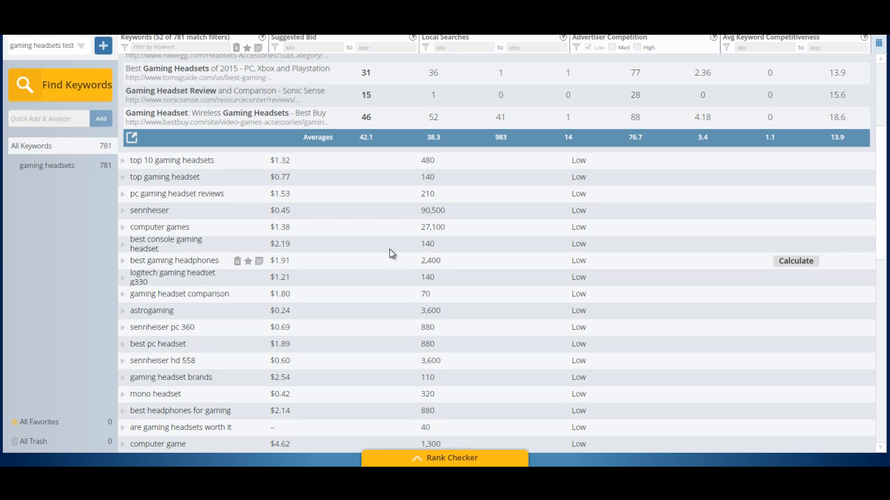
{"action": "mouse_move", "coordinate": [434, 265]}
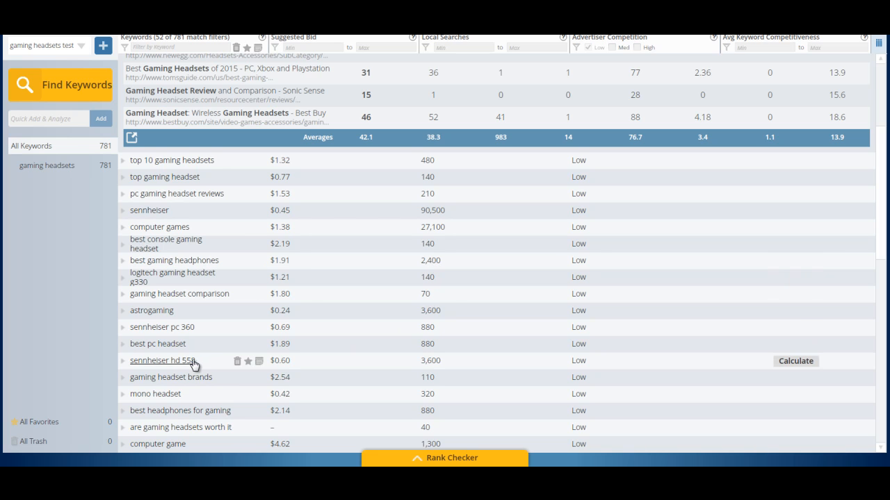
{"action": "mouse_move", "coordinate": [232, 384]}
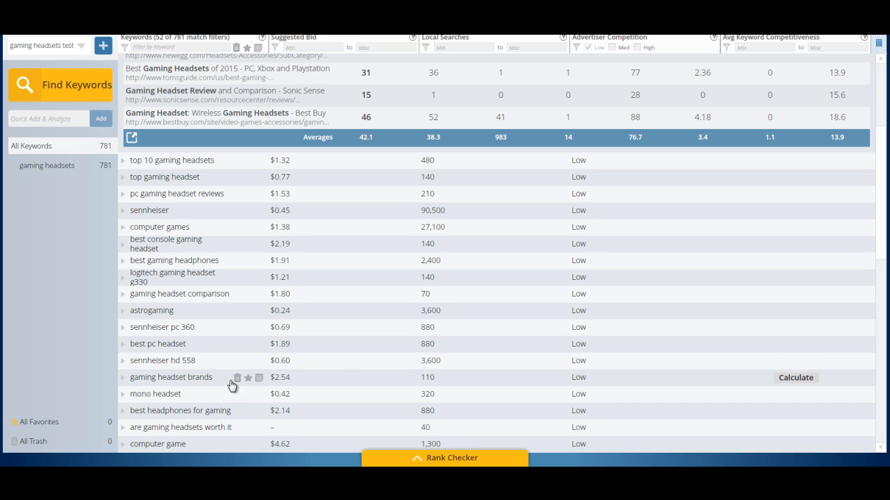
{"action": "scroll", "scroll_direction": "down", "scroll_amount": 3}
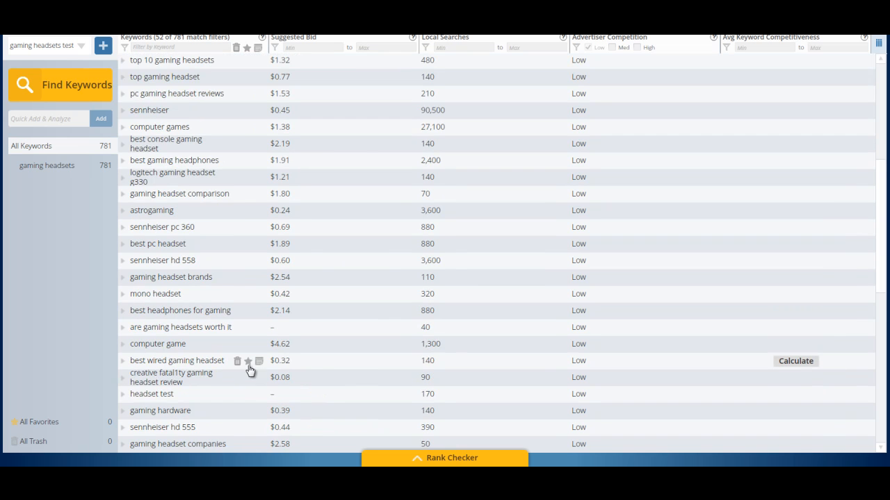
{"action": "scroll", "scroll_direction": "down", "scroll_amount": 3}
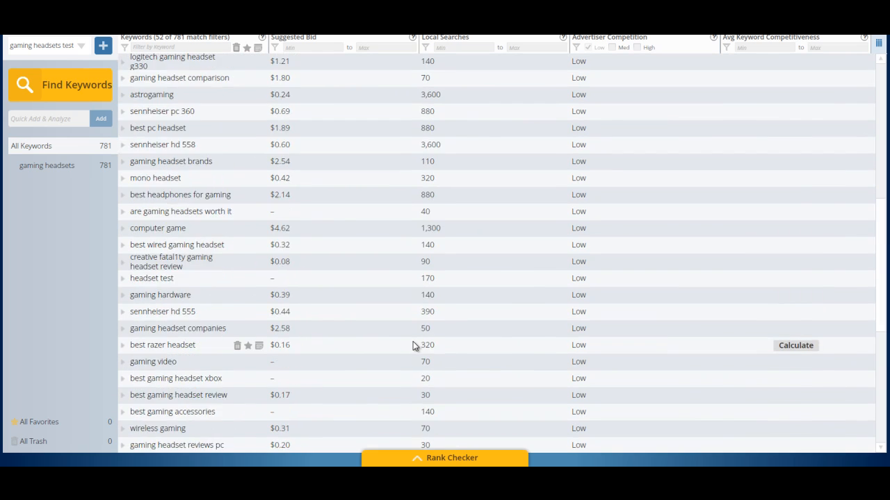
{"action": "mouse_move", "coordinate": [413, 338]}
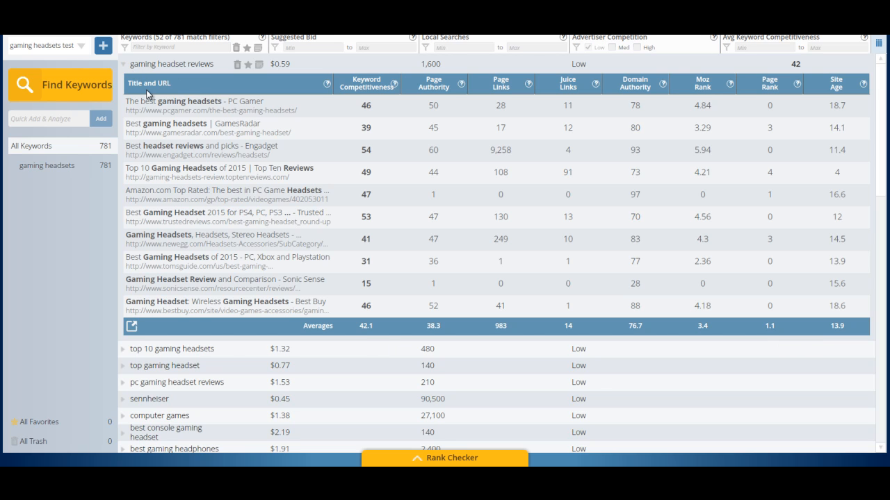
{"action": "mouse_move", "coordinate": [172, 105]}
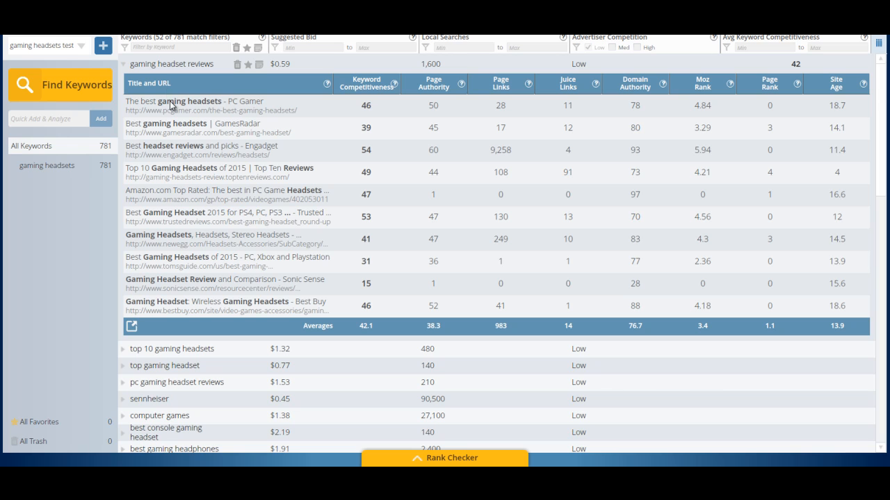
{"action": "mouse_move", "coordinate": [175, 189]}
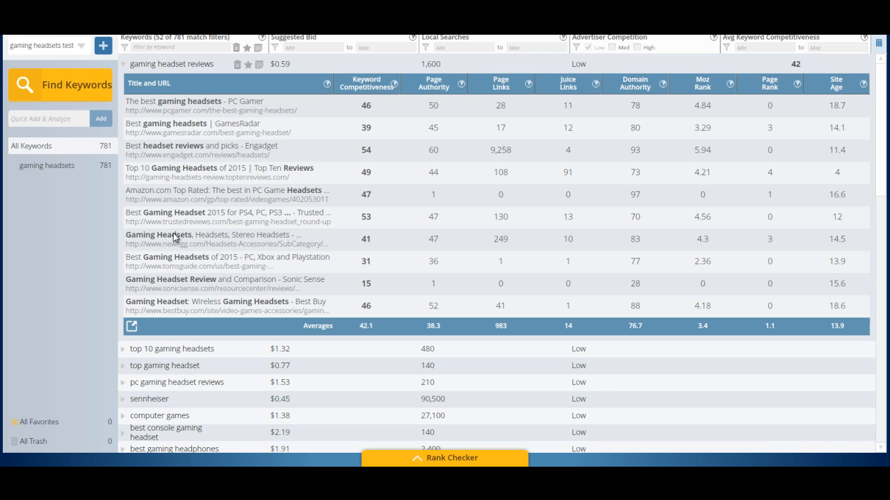
{"action": "mouse_move", "coordinate": [191, 155]}
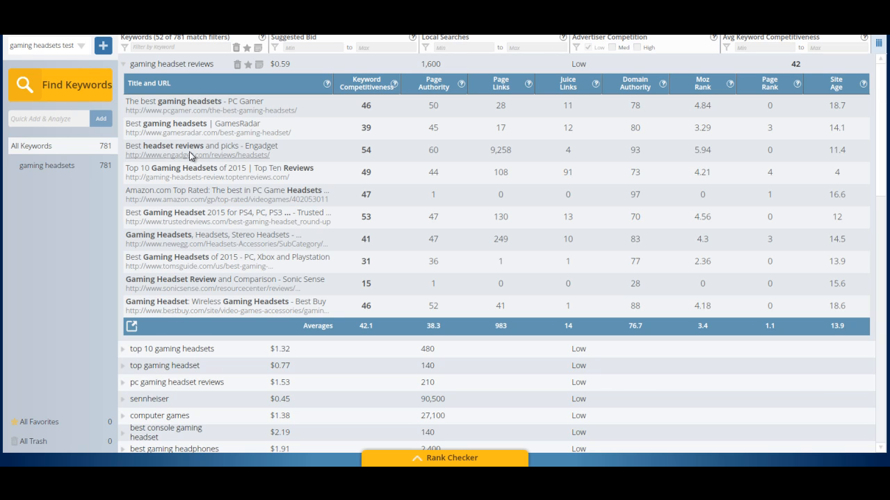
{"action": "mouse_move", "coordinate": [191, 110]}
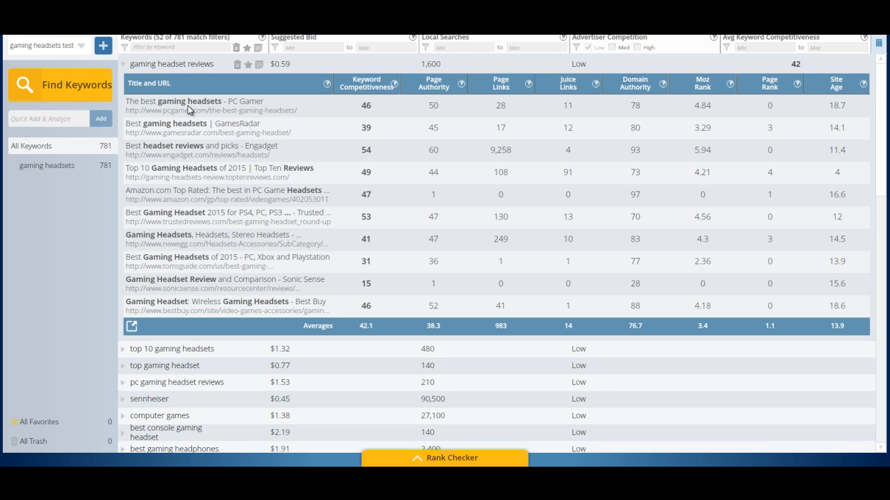
{"action": "mouse_move", "coordinate": [259, 289]}
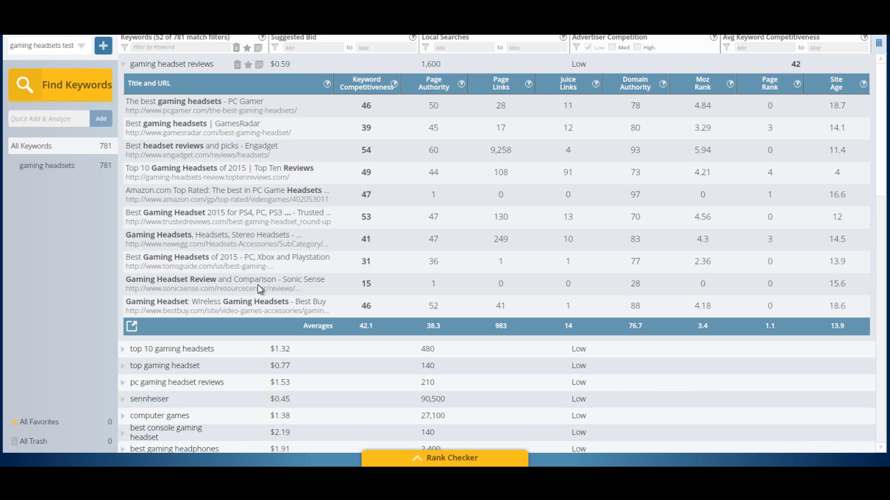
{"action": "mouse_move", "coordinate": [365, 145]}
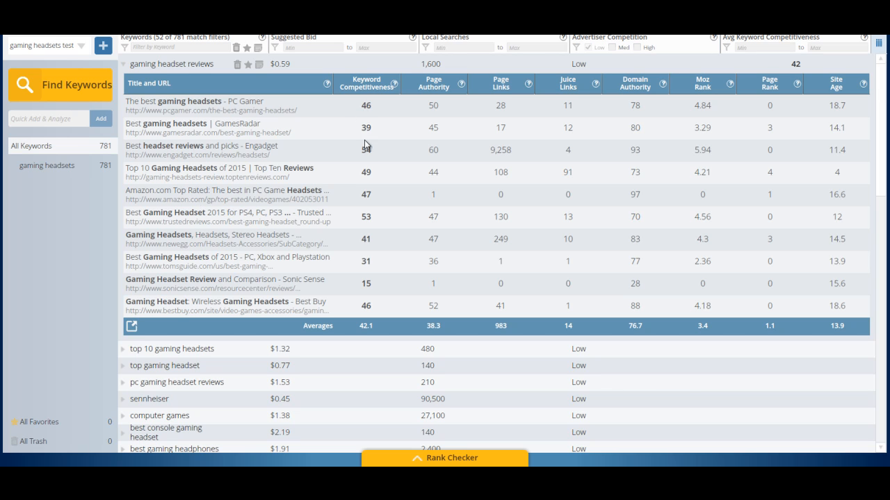
{"action": "mouse_move", "coordinate": [435, 115]}
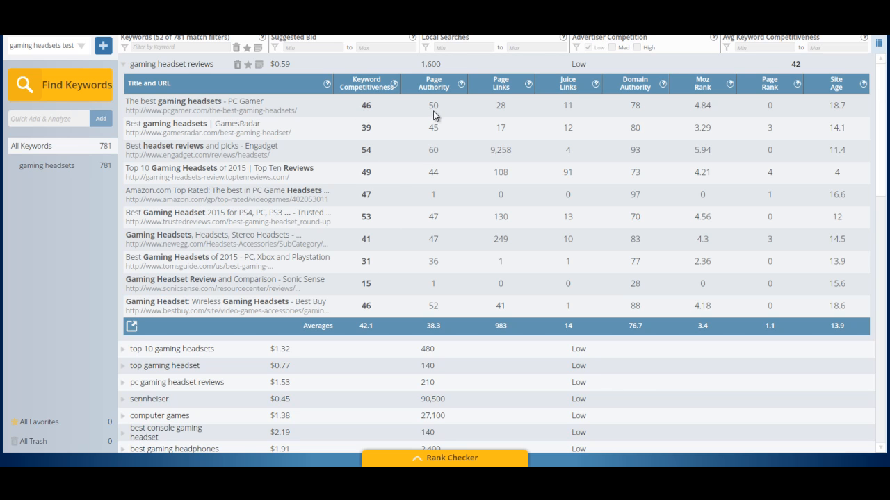
{"action": "mouse_move", "coordinate": [528, 190]}
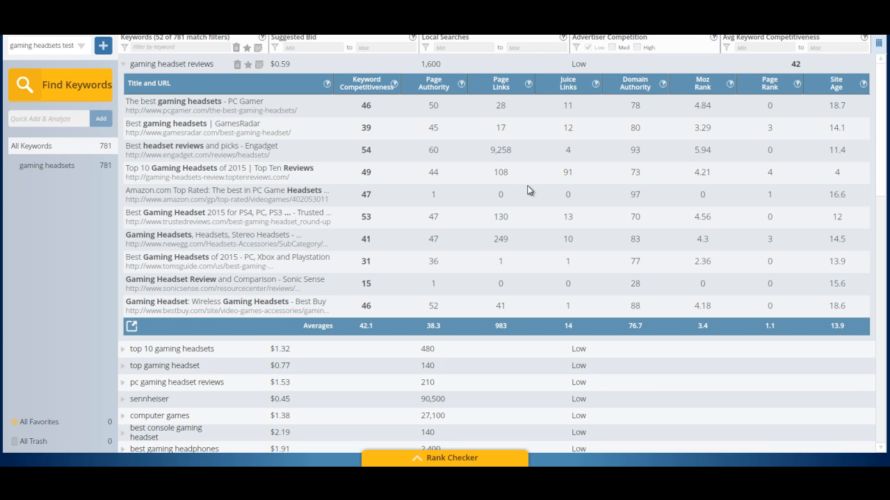
{"action": "mouse_move", "coordinate": [646, 157]}
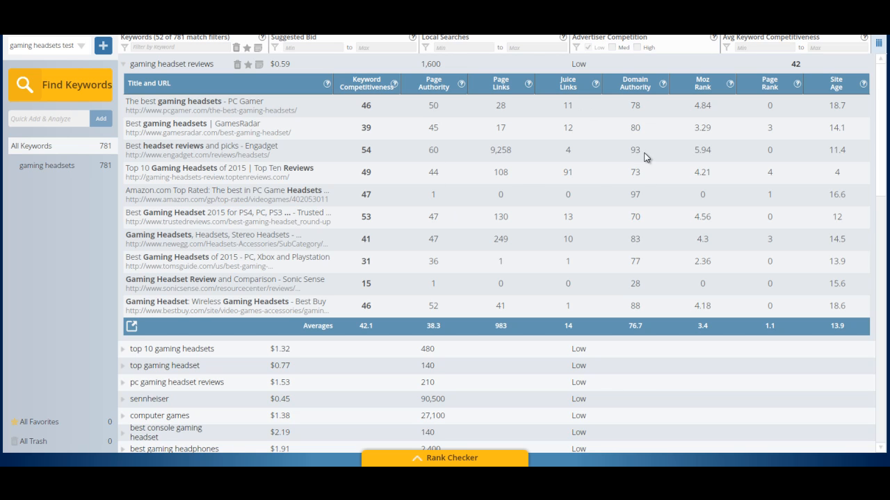
{"action": "mouse_move", "coordinate": [777, 116]}
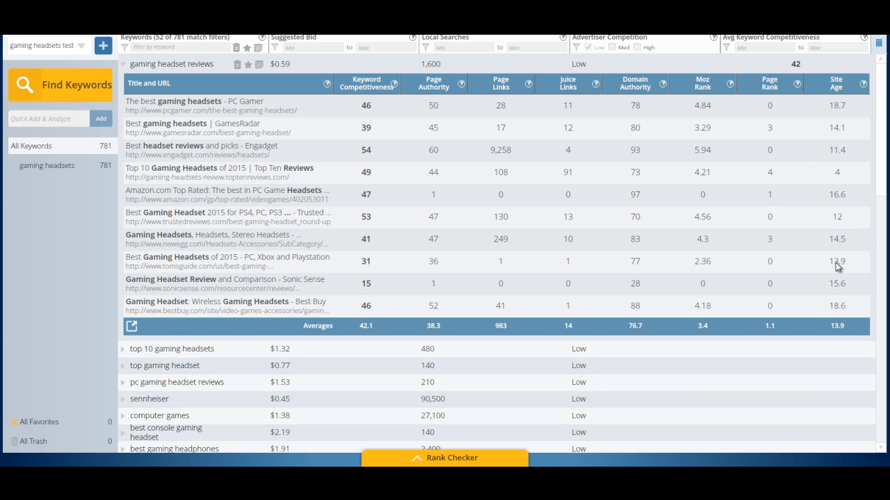
{"action": "scroll", "scroll_direction": "down", "scroll_amount": 3}
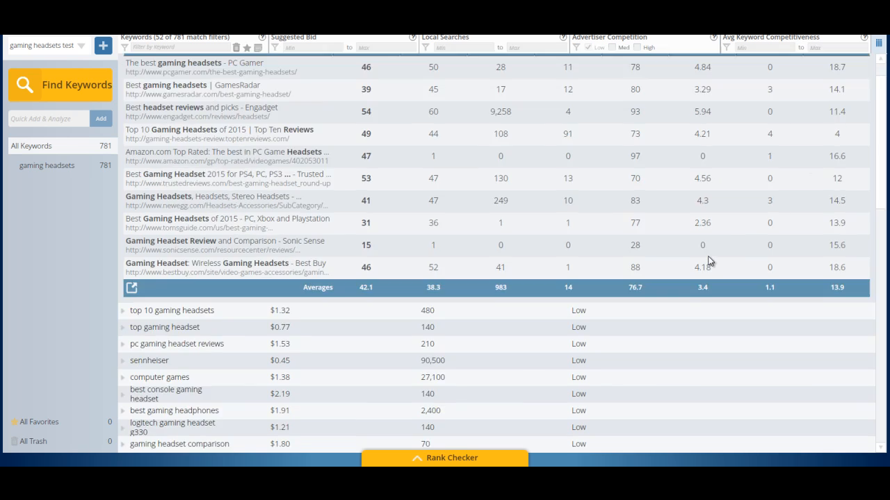
{"action": "scroll", "scroll_direction": "down", "scroll_amount": 3}
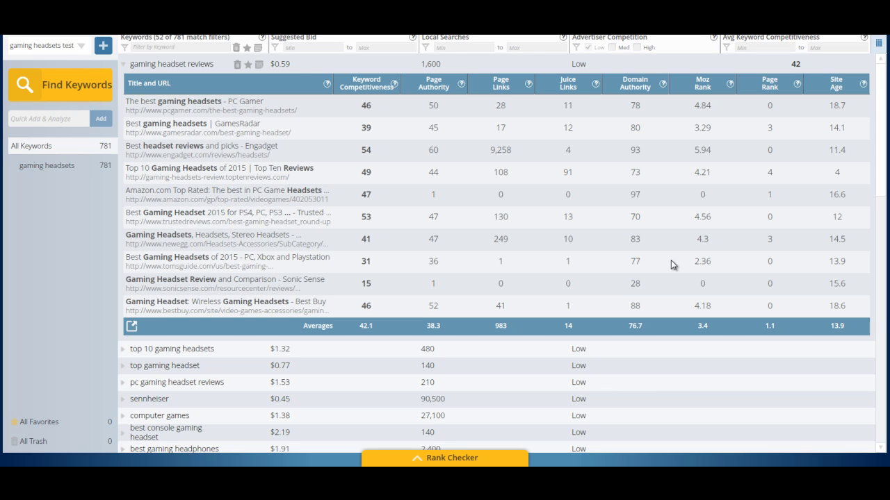
{"action": "mouse_move", "coordinate": [306, 186]}
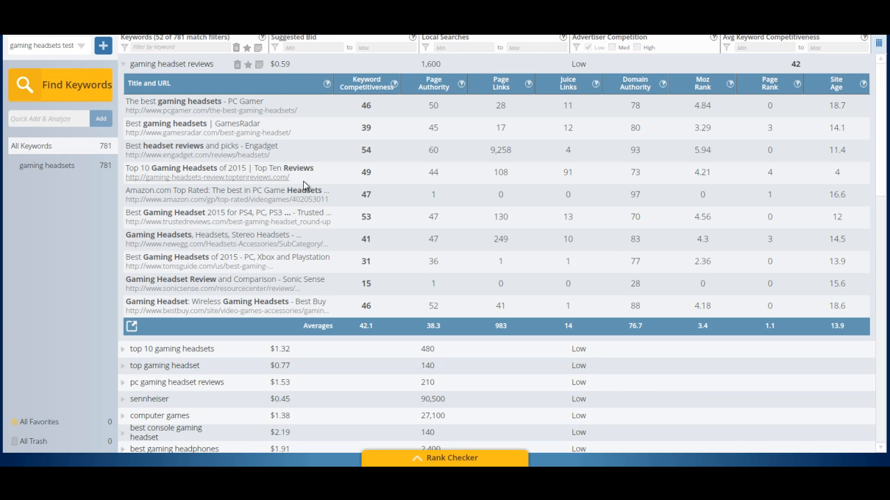
{"action": "scroll", "scroll_direction": "down", "scroll_amount": 3}
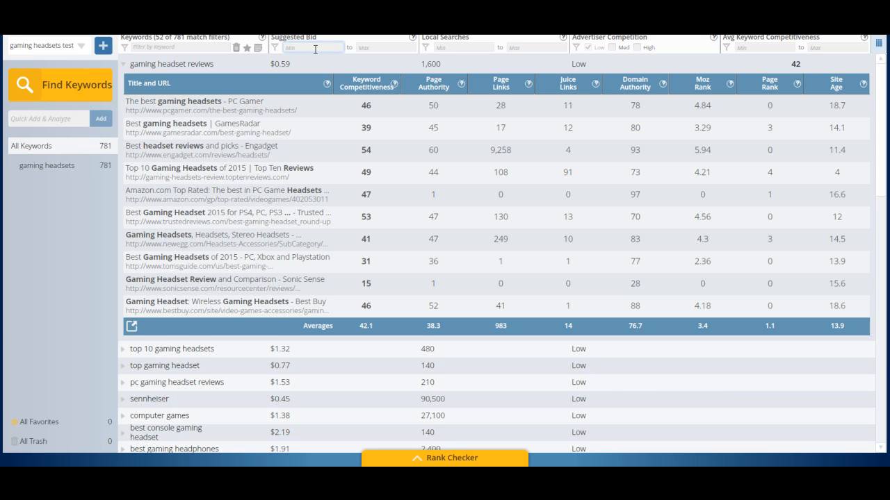
Enter 2 as the Suggested Bid minimum, leaving 6 of 781 keywords.
{"action": "type", "text": "2"}
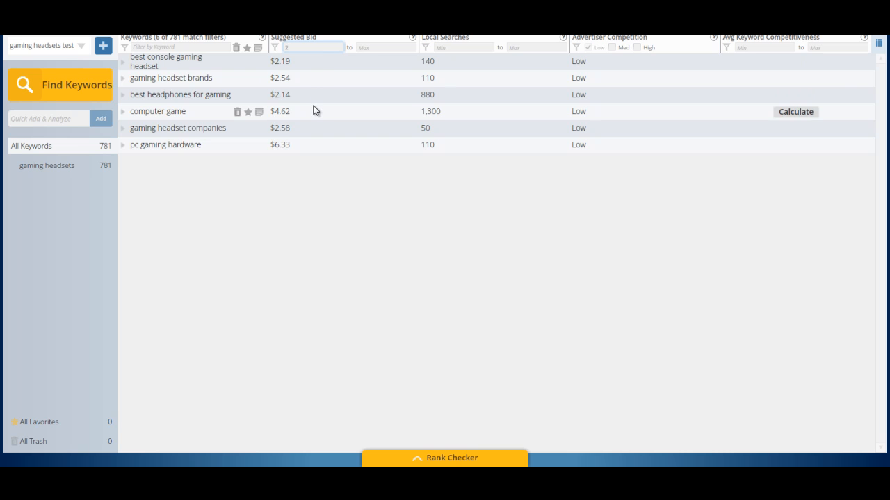
{"action": "mouse_move", "coordinate": [316, 84]}
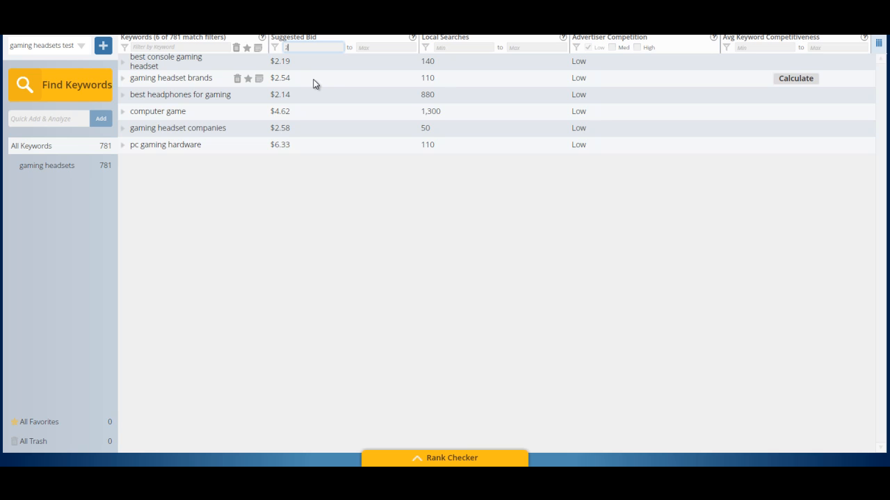
{"action": "mouse_move", "coordinate": [338, 89]}
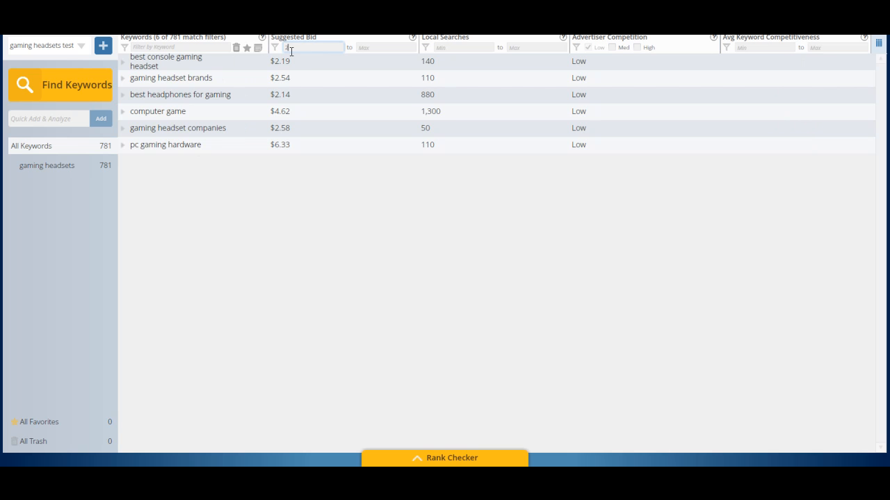
{"action": "mouse_move", "coordinate": [291, 66]}
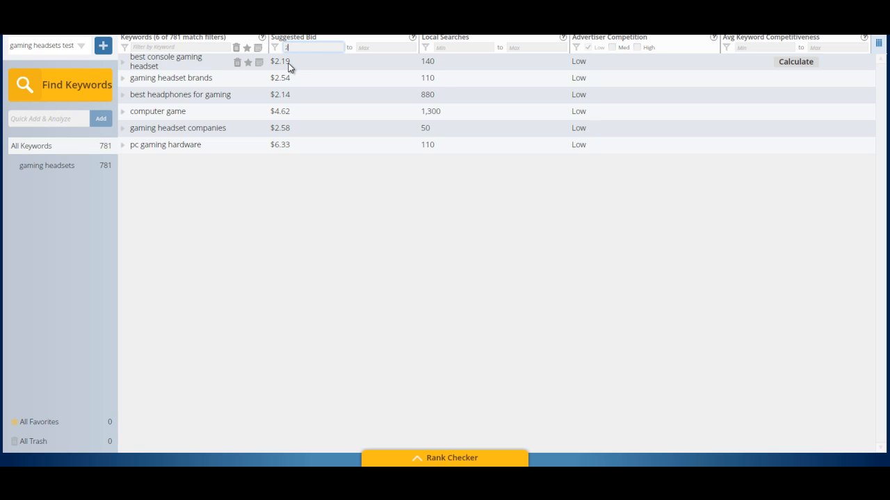
{"action": "mouse_move", "coordinate": [585, 70]}
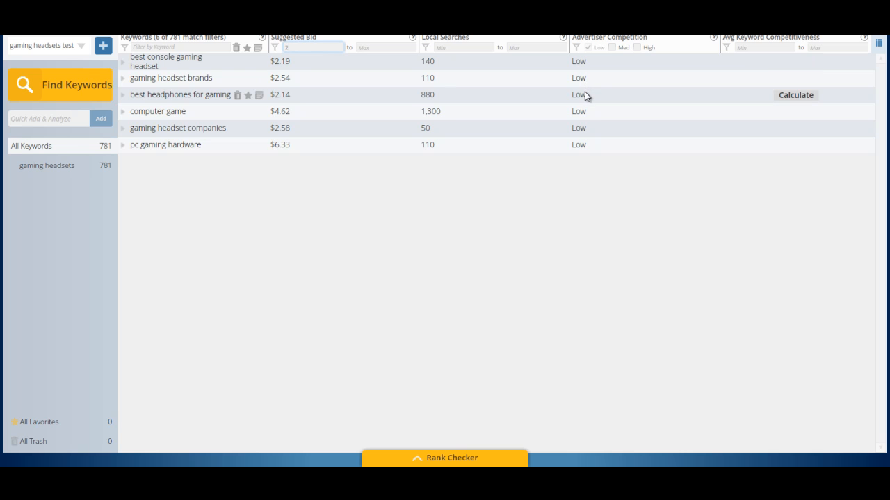
{"action": "mouse_move", "coordinate": [283, 112]}
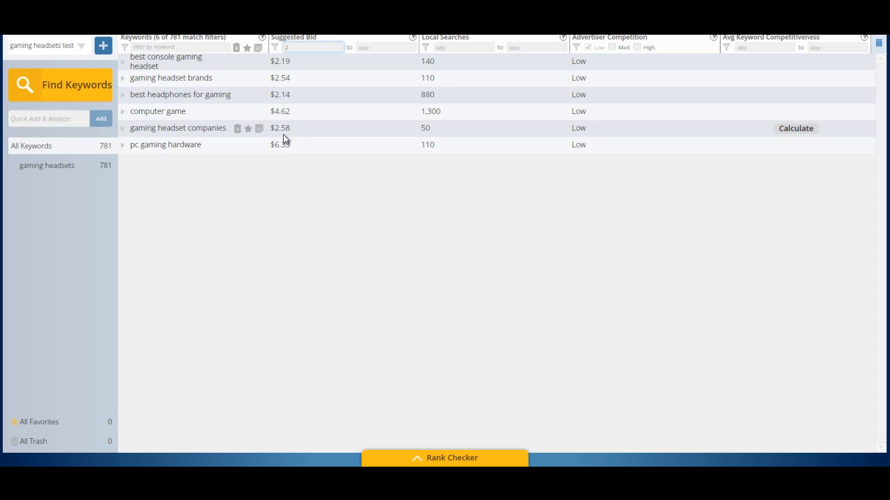
{"action": "mouse_move", "coordinate": [316, 166]}
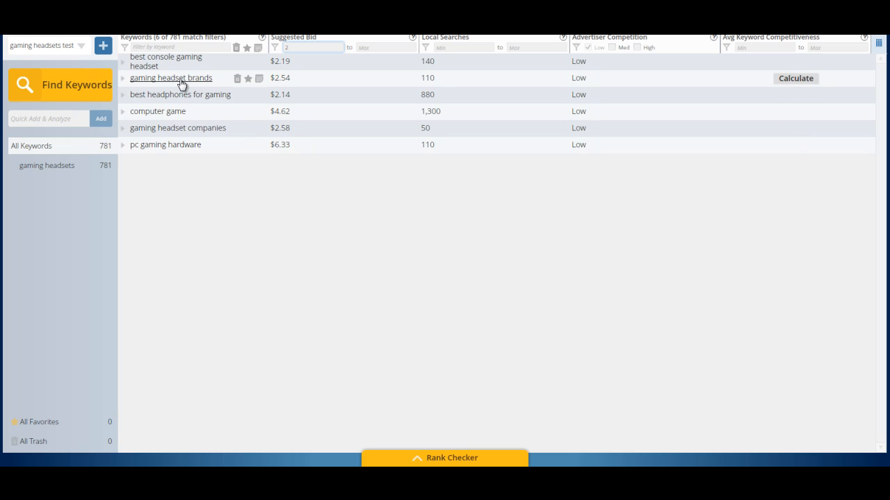
{"action": "mouse_move", "coordinate": [157, 66]}
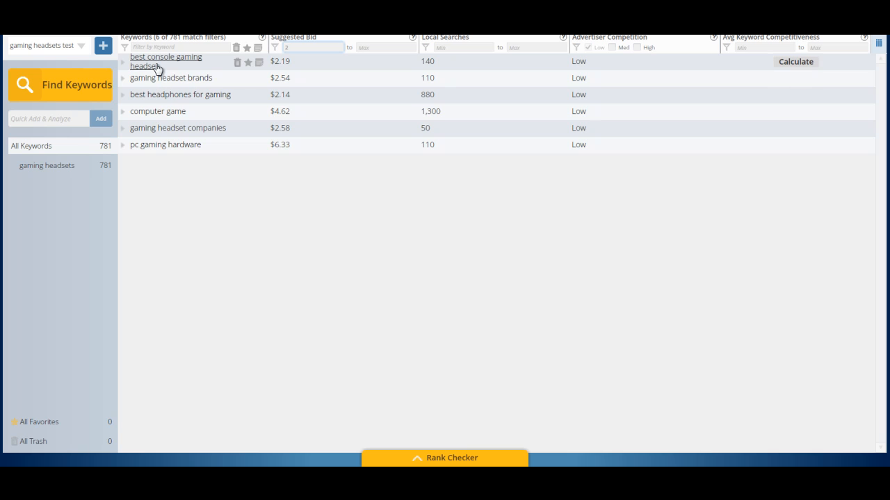
{"action": "mouse_move", "coordinate": [220, 74]}
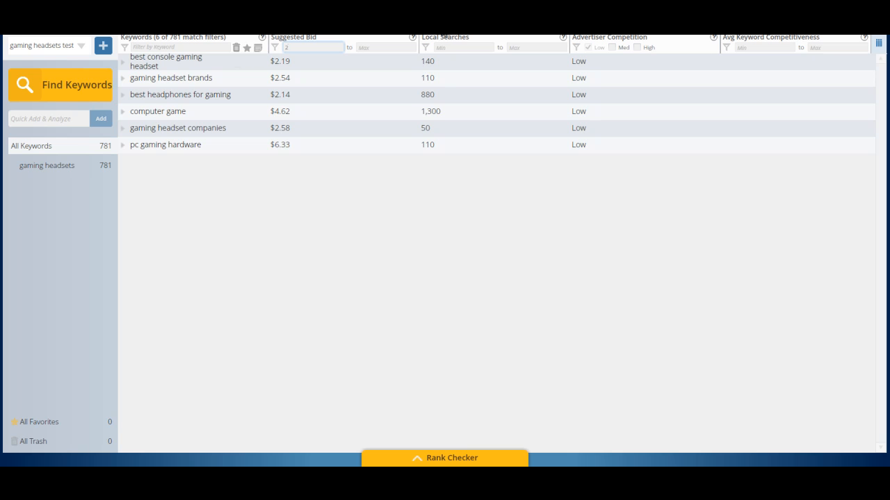
{"action": "mouse_move", "coordinate": [295, 57]}
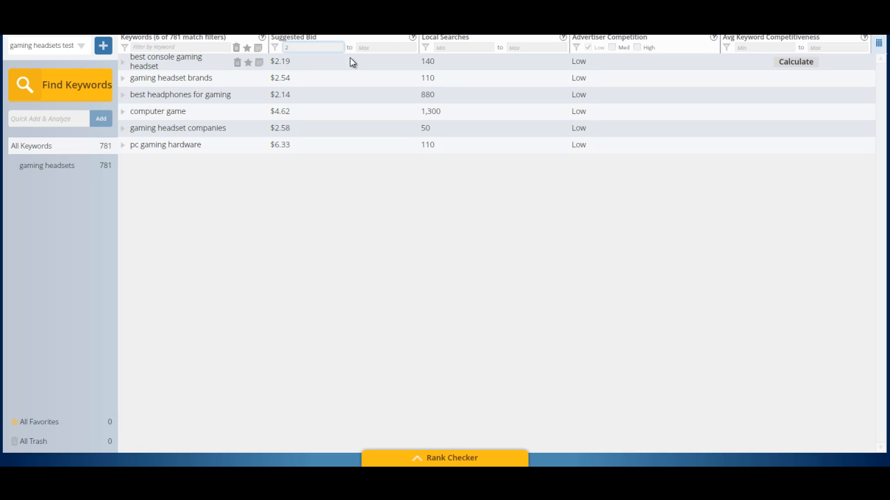
{"action": "mouse_move", "coordinate": [438, 68]}
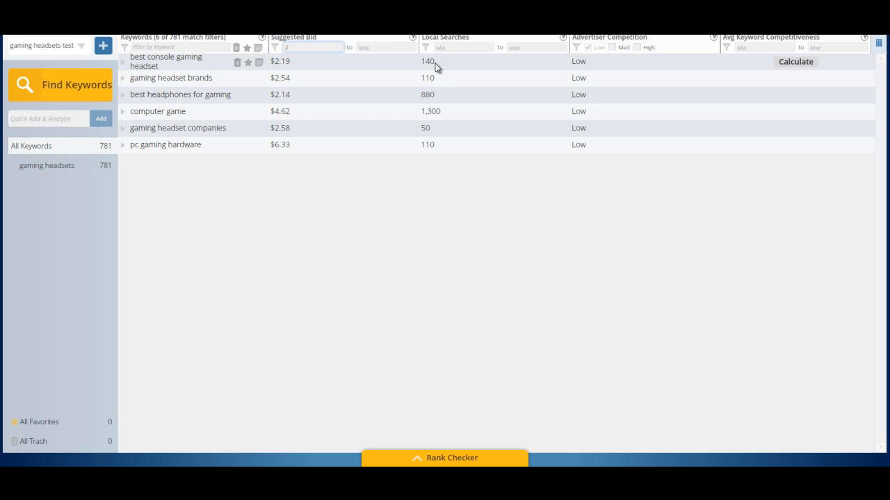
{"action": "mouse_move", "coordinate": [185, 68]}
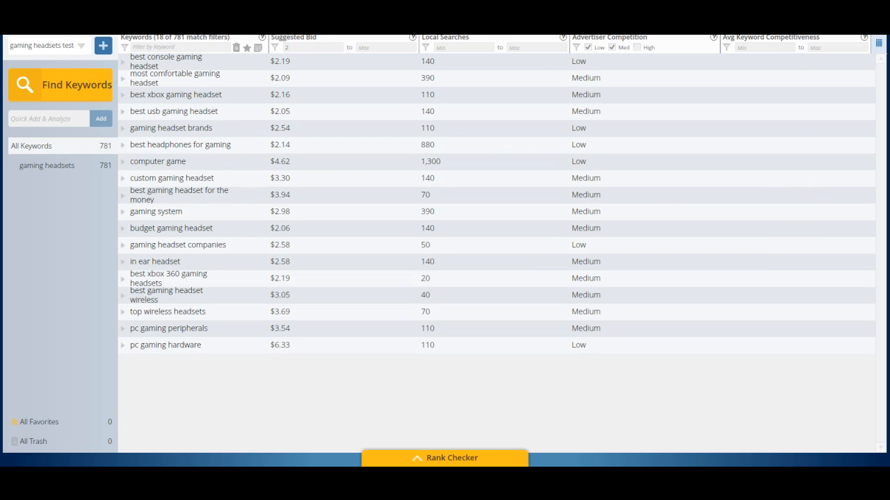
{"action": "mouse_move", "coordinate": [272, 351]}
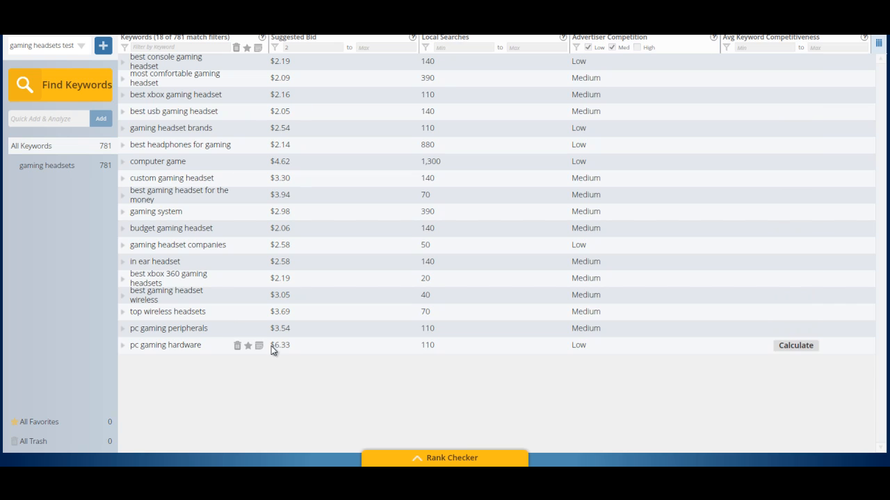
{"action": "mouse_move", "coordinate": [278, 353]}
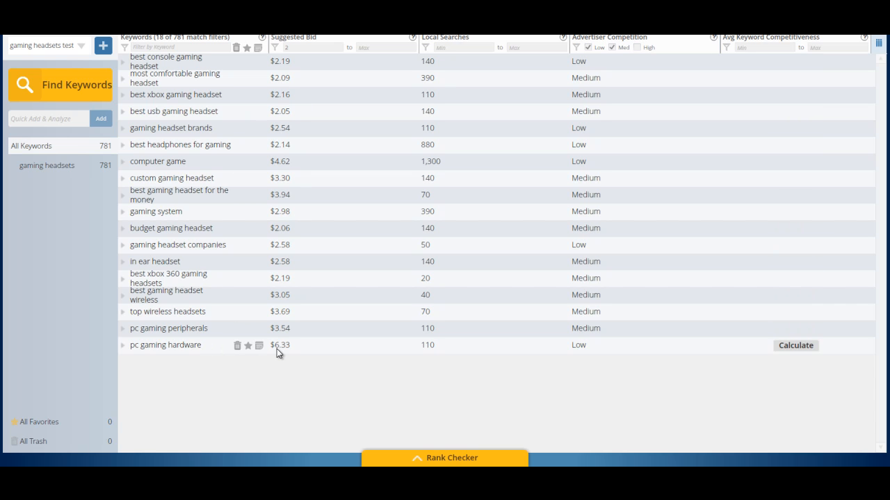
{"action": "mouse_move", "coordinate": [578, 374]}
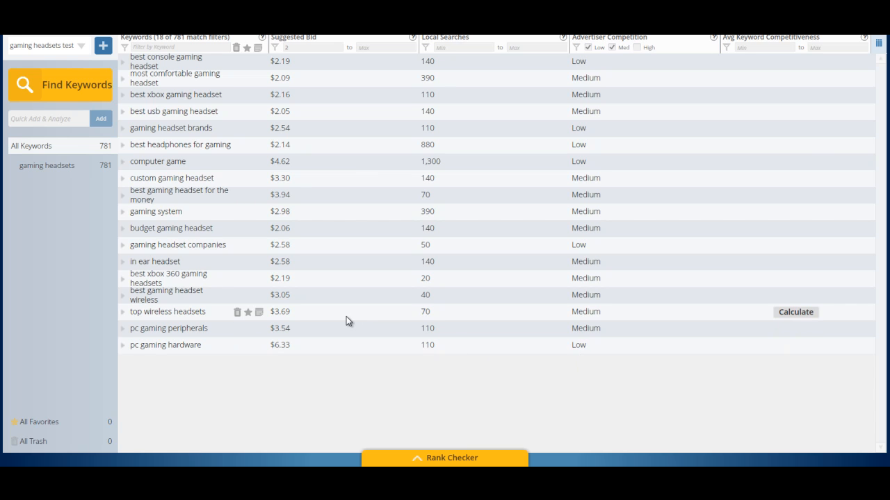
{"action": "mouse_move", "coordinate": [127, 117]}
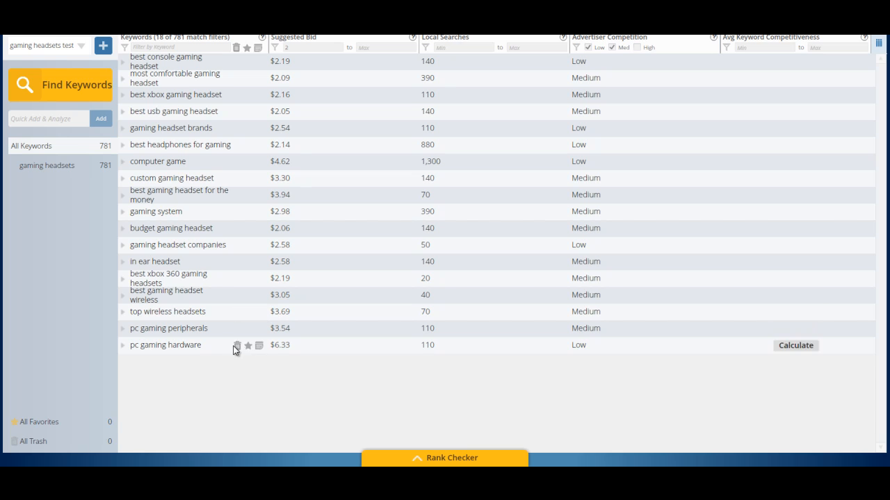
{"action": "mouse_move", "coordinate": [220, 329]}
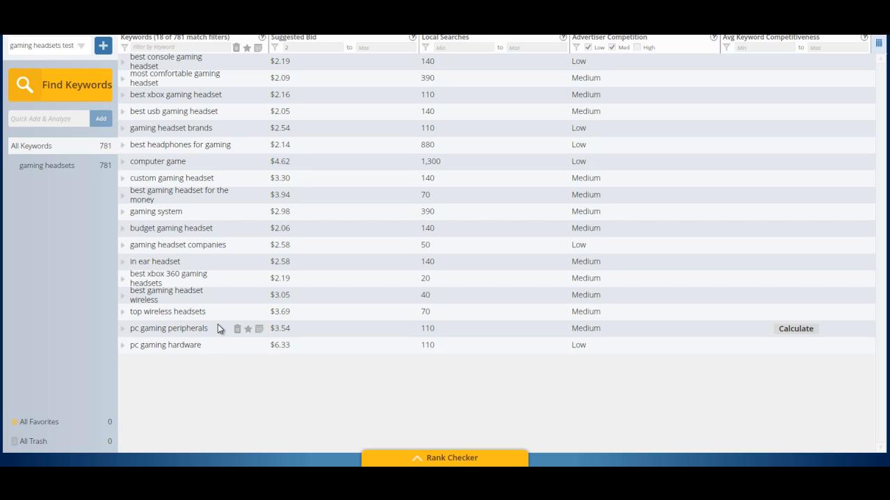
{"action": "mouse_move", "coordinate": [420, 184]}
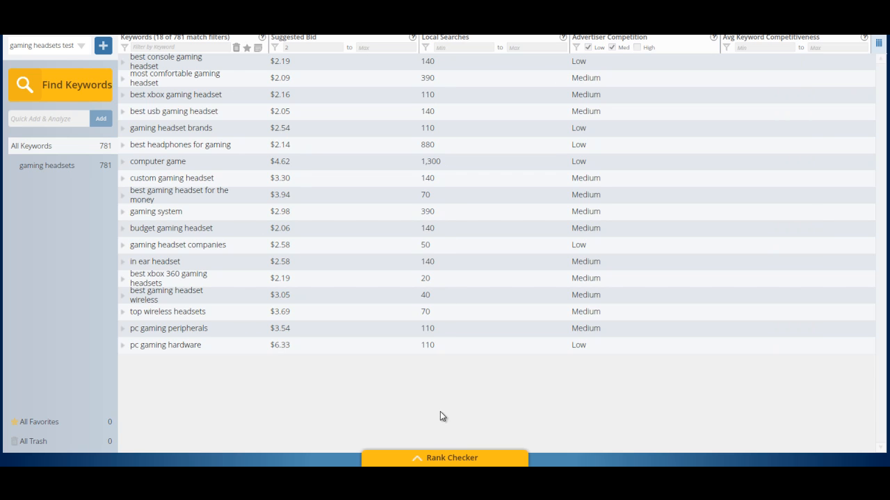
Expand the Rank Checker panel from the bottom tab.
{"action": "left_click", "coordinate": [445, 458]}
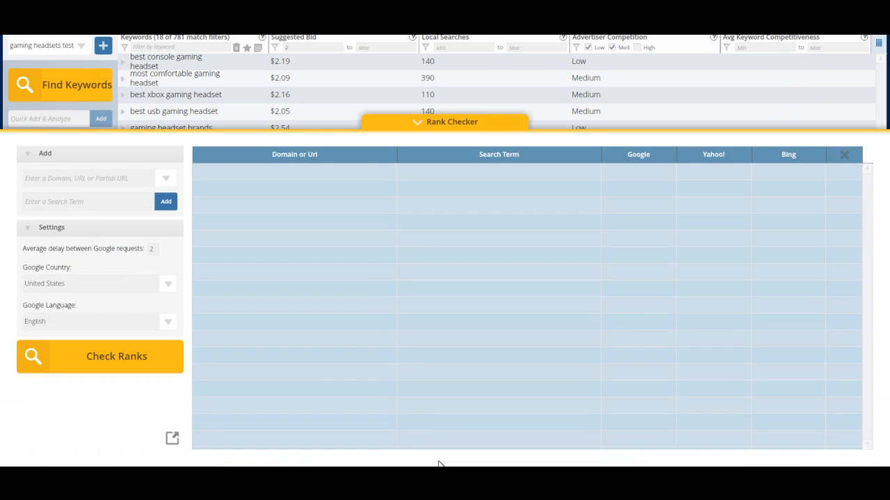
{"action": "mouse_move", "coordinate": [64, 160]}
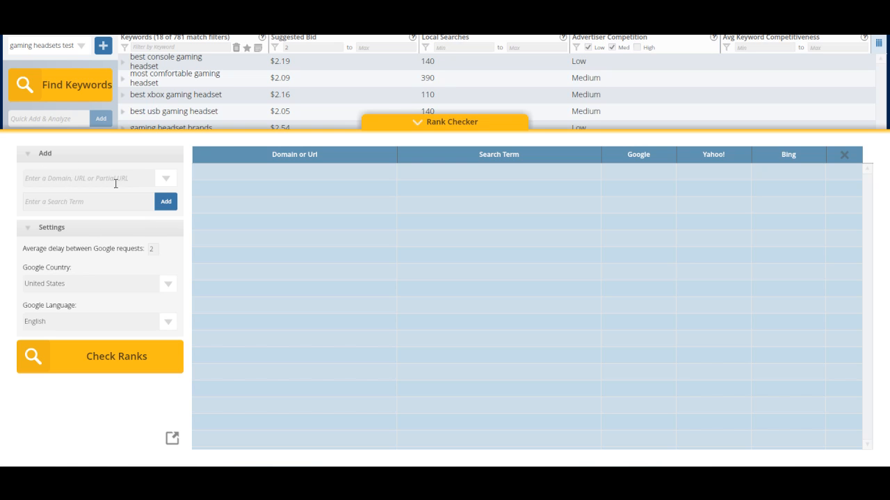
{"action": "mouse_move", "coordinate": [92, 348]}
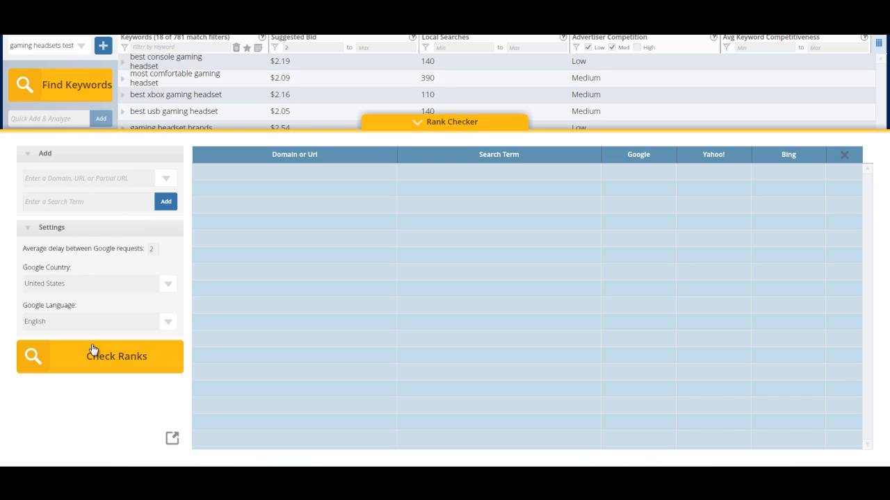
{"action": "left_click", "coordinate": [444, 122]}
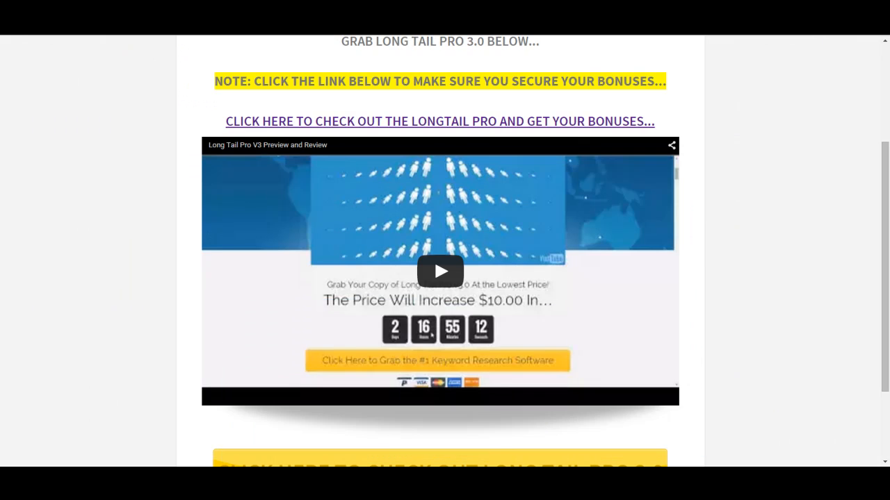
Scroll the review page to the 'Grab Long Tail Pro 3.0' heading above the preview video.
{"action": "scroll", "scroll_direction": "down", "scroll_amount": 3}
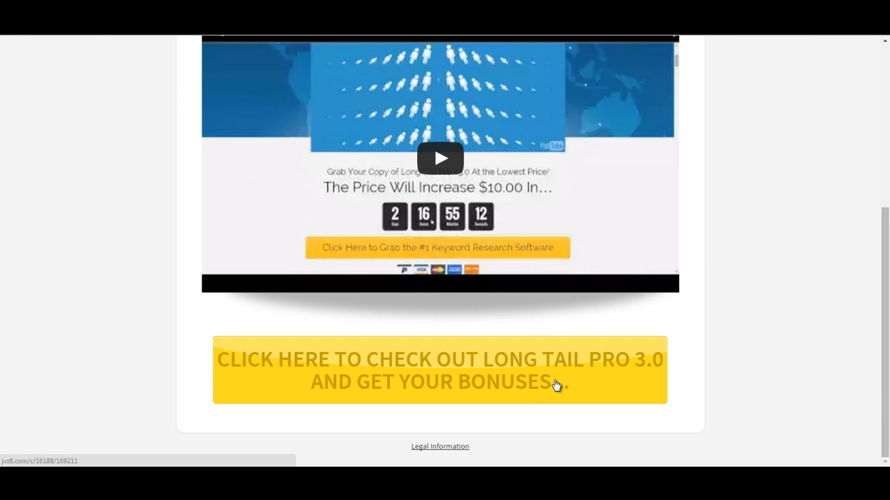
{"action": "scroll", "scroll_direction": "up", "scroll_amount": 3}
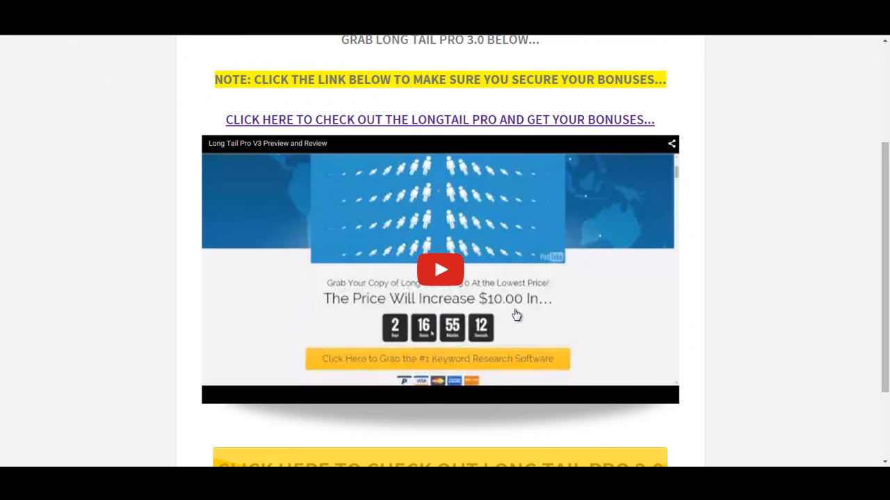
{"action": "mouse_move", "coordinate": [448, 277]}
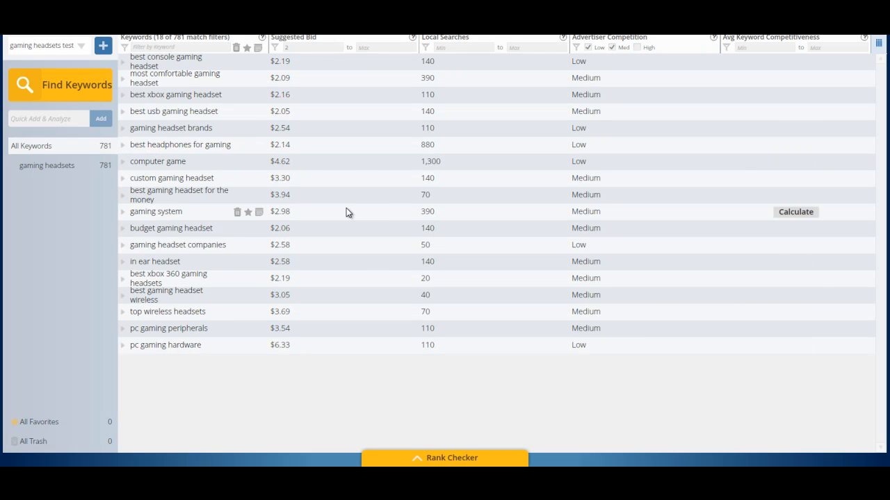
{"action": "mouse_move", "coordinate": [437, 326]}
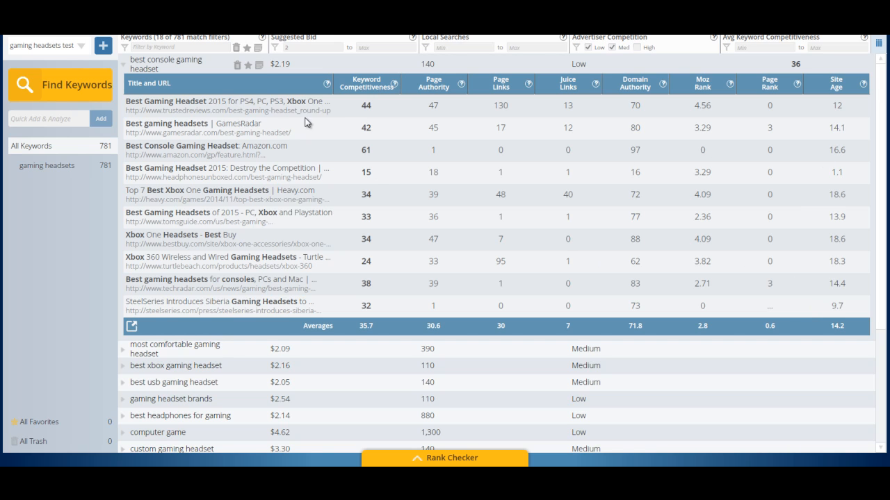
{"action": "mouse_move", "coordinate": [405, 153]}
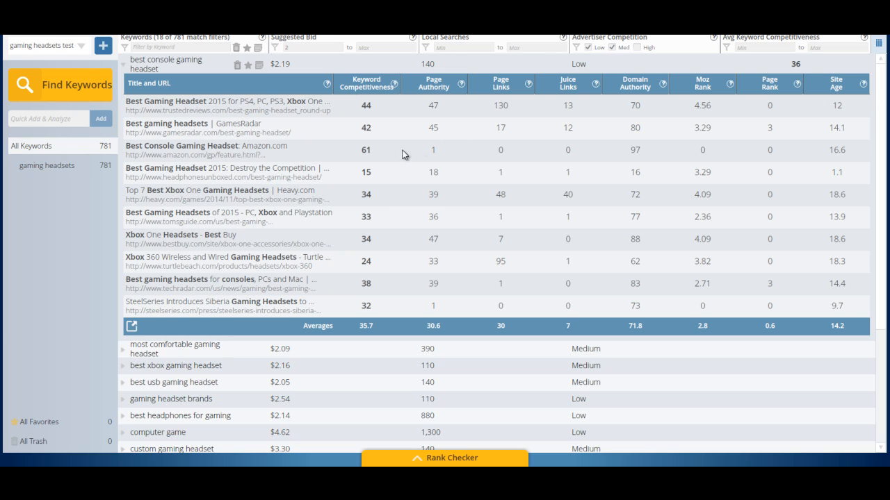
{"action": "mouse_move", "coordinate": [495, 175]}
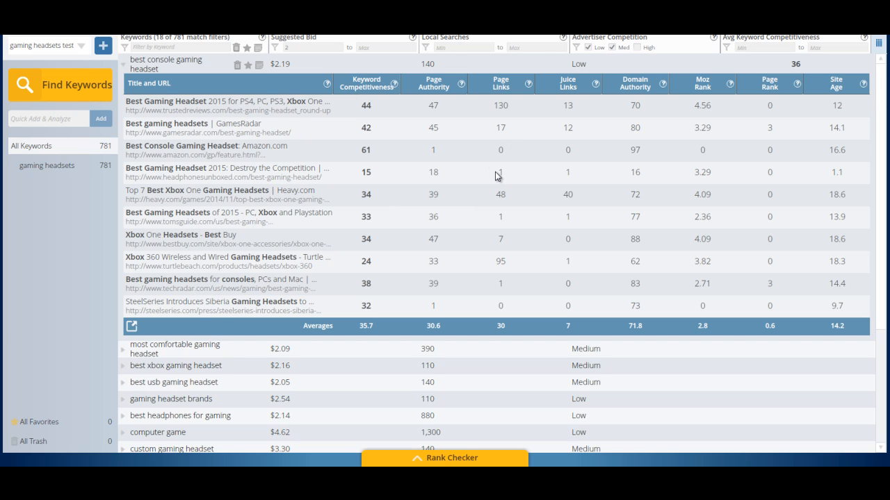
{"action": "mouse_move", "coordinate": [366, 236]}
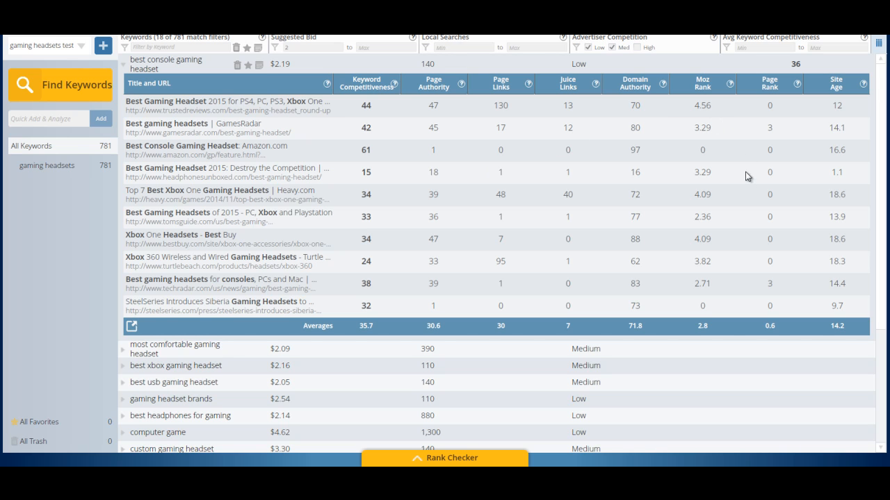
{"action": "mouse_move", "coordinate": [704, 210]}
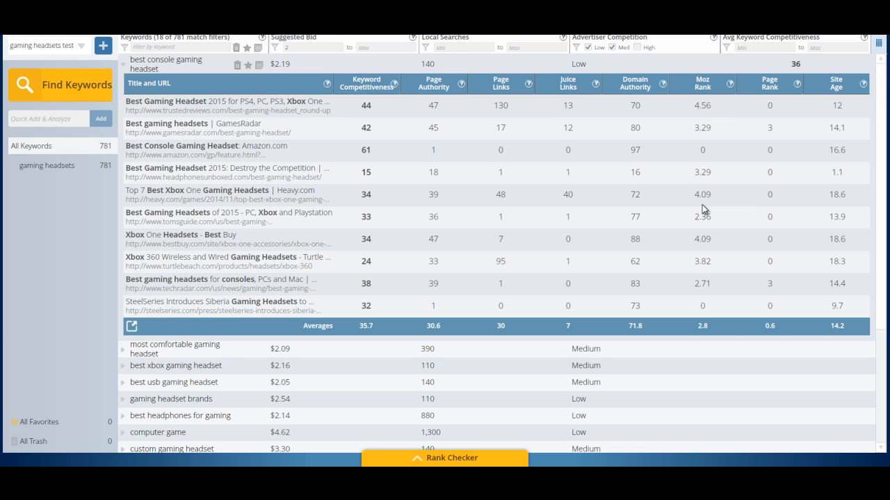
{"action": "mouse_move", "coordinate": [513, 221]}
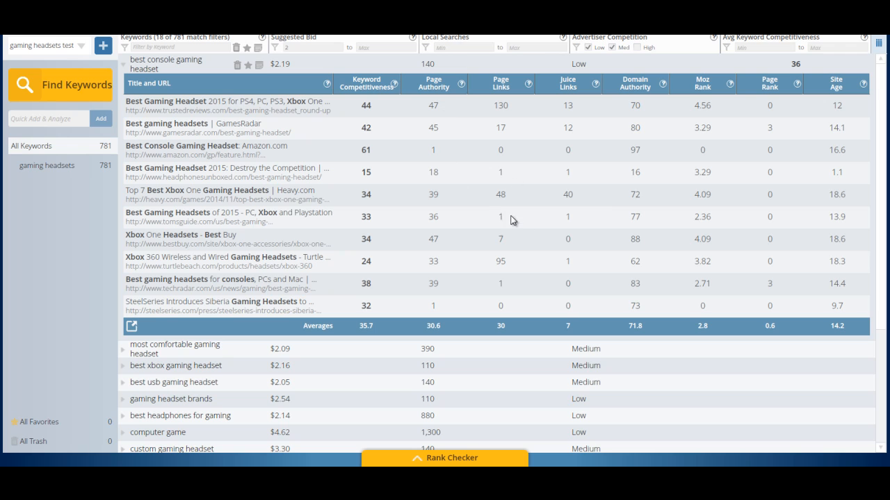
{"action": "mouse_move", "coordinate": [626, 198]}
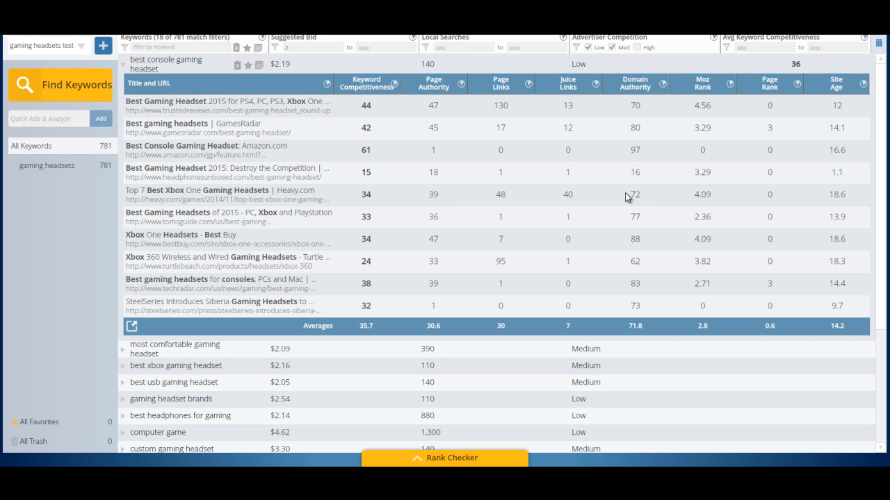
{"action": "mouse_move", "coordinate": [295, 126]}
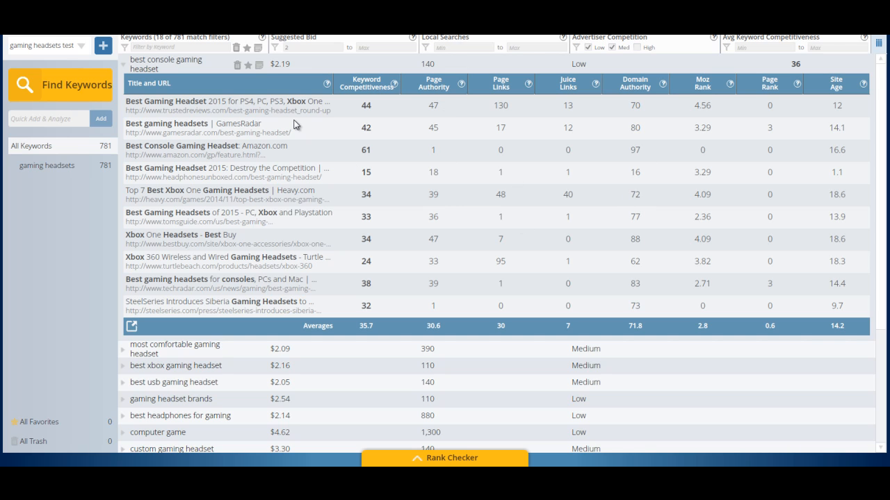
{"action": "mouse_move", "coordinate": [477, 186]}
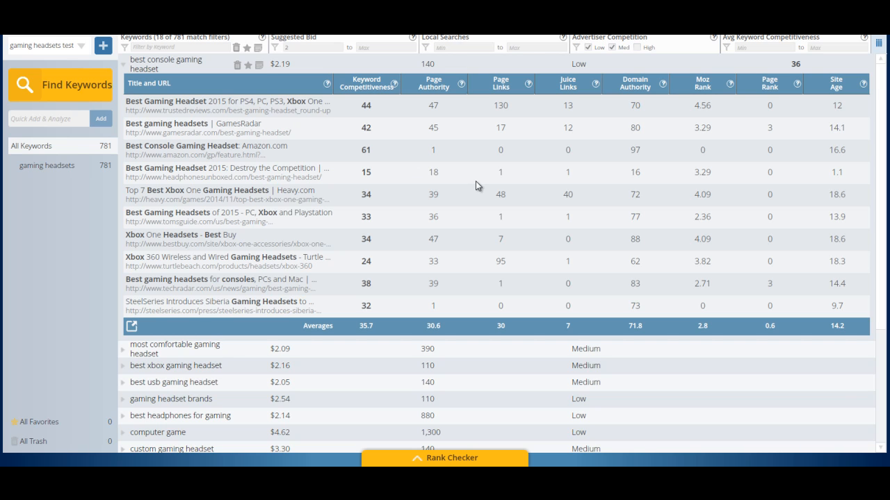